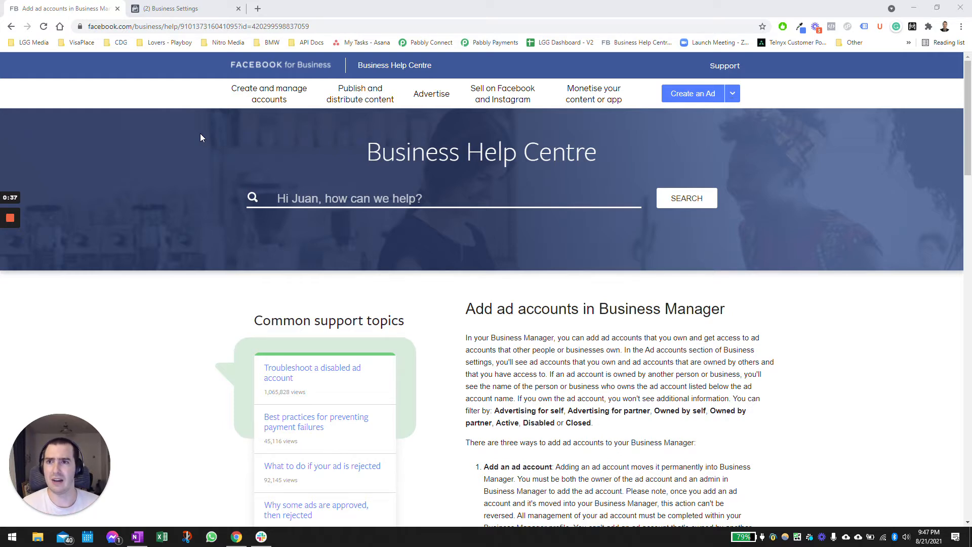
{"action": "mouse_move", "coordinate": [186, 8]}
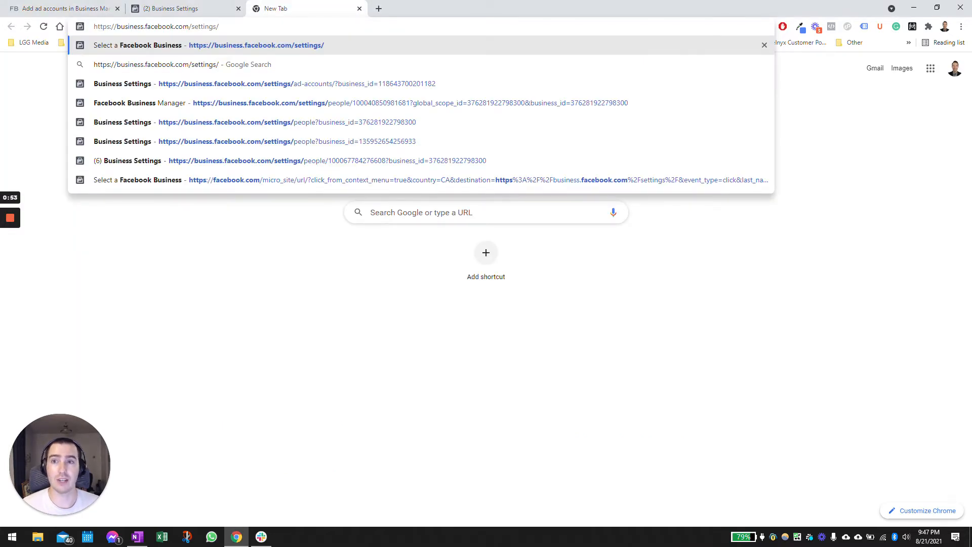
Load business.facebook.com/settings in a new Chrome tab.
{"action": "key", "text": "Return"}
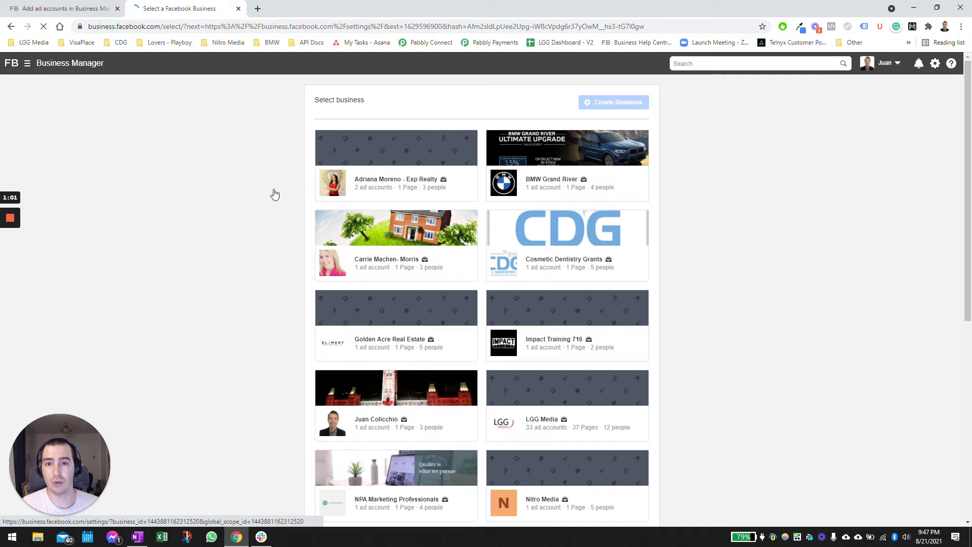
Scroll through the Select business list of businesses and their ad accounts.
{"action": "scroll", "scroll_direction": "down", "scroll_amount": 3}
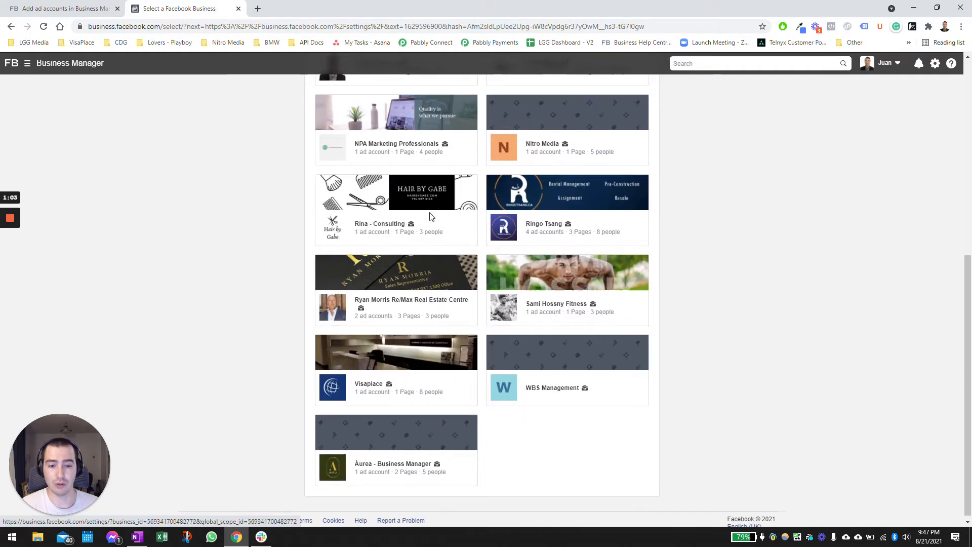
{"action": "scroll", "scroll_direction": "up", "scroll_amount": 3}
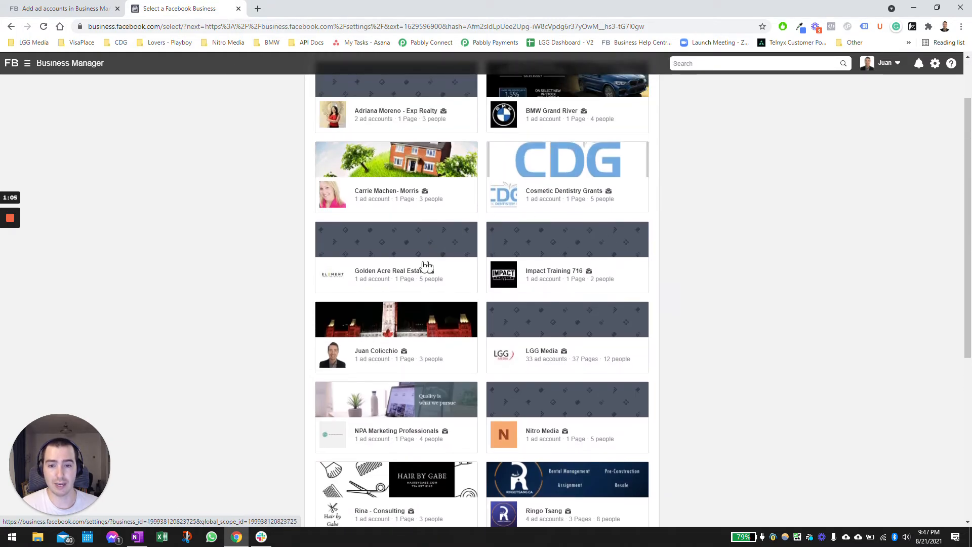
{"action": "scroll", "scroll_direction": "down", "scroll_amount": 3}
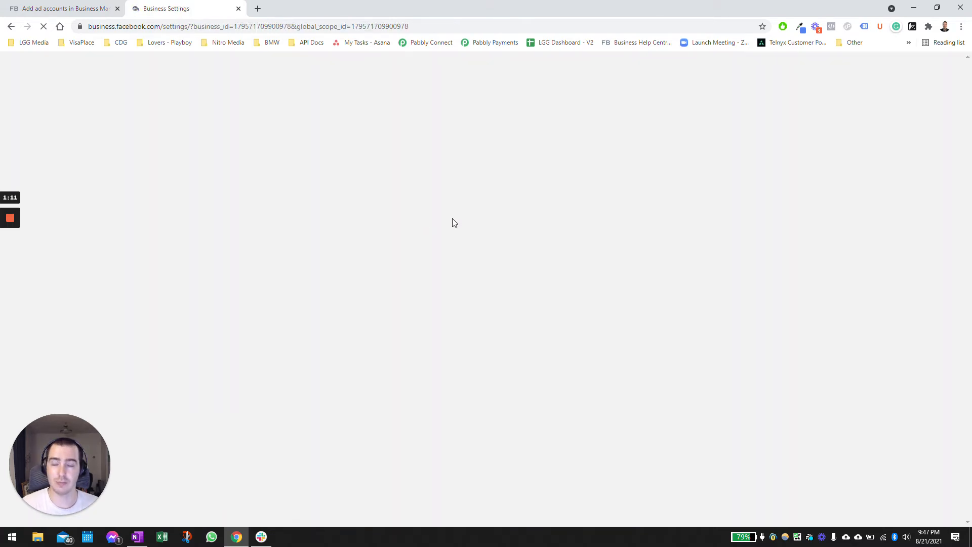
{"action": "mouse_move", "coordinate": [462, 224]}
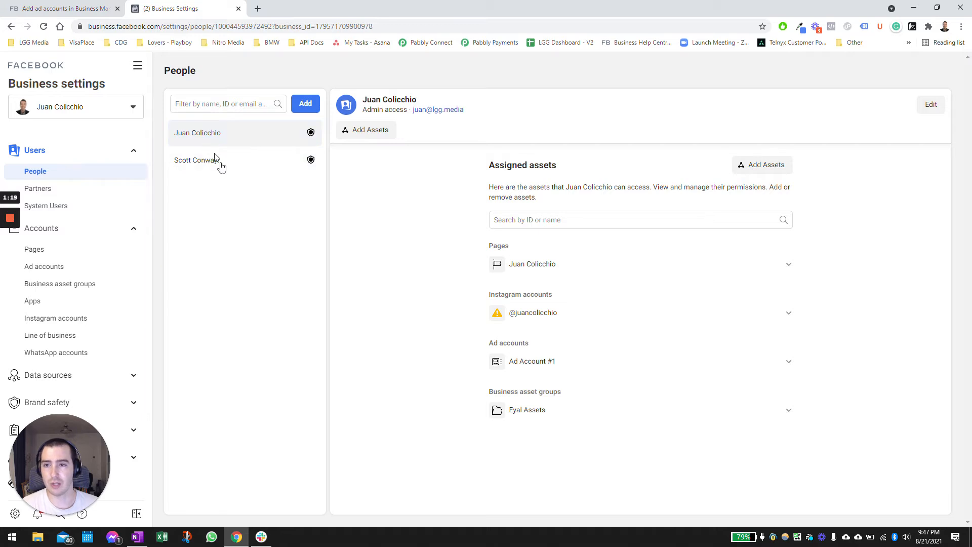
{"action": "mouse_move", "coordinate": [242, 149]}
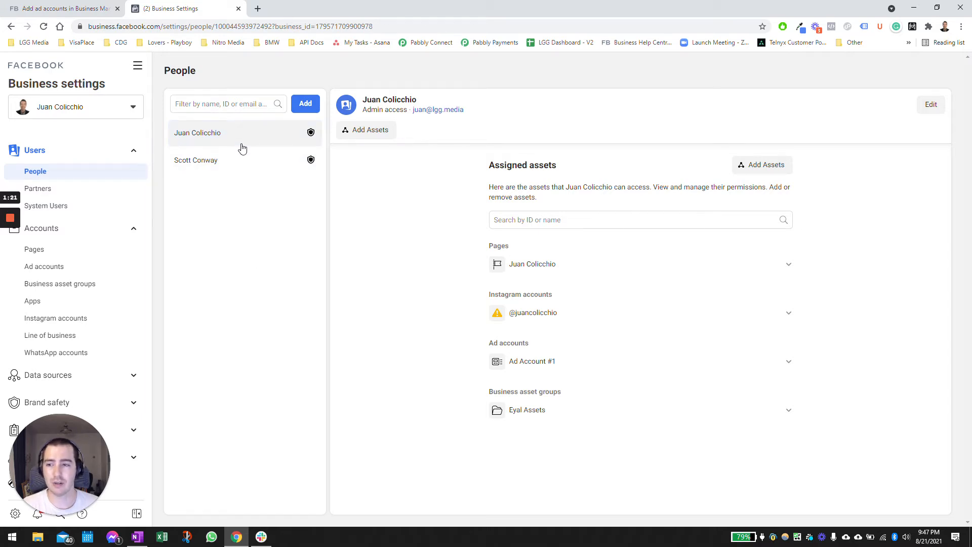
{"action": "mouse_move", "coordinate": [34, 249]}
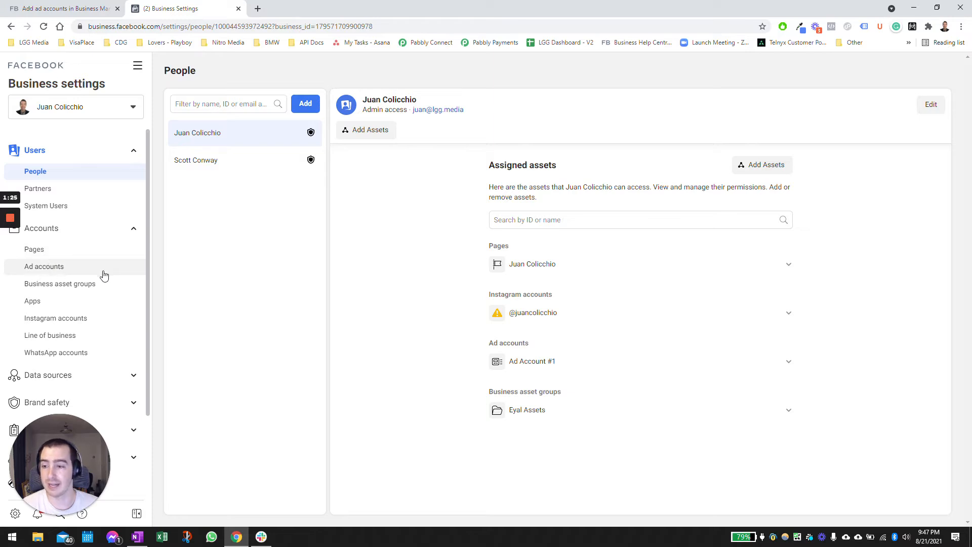
{"action": "mouse_move", "coordinate": [130, 321]}
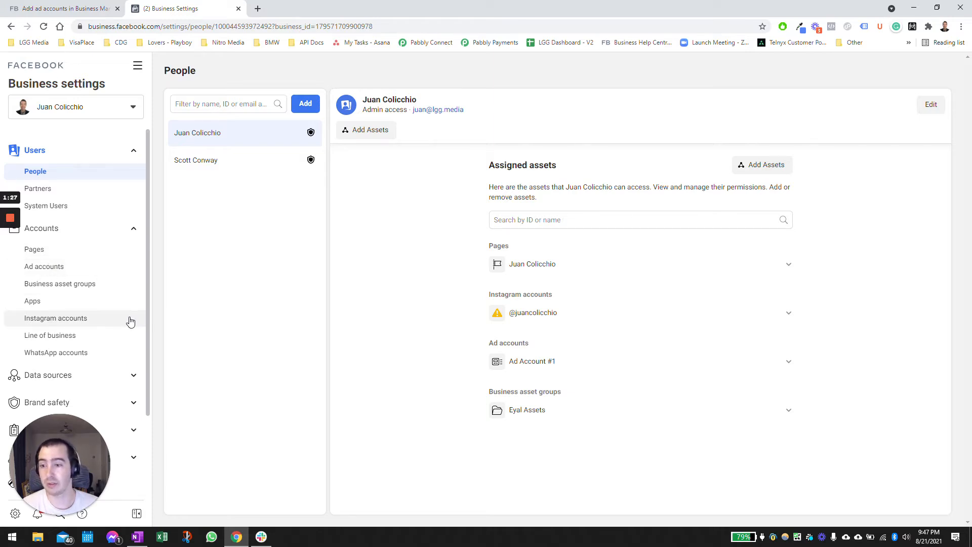
{"action": "mouse_move", "coordinate": [56, 352]}
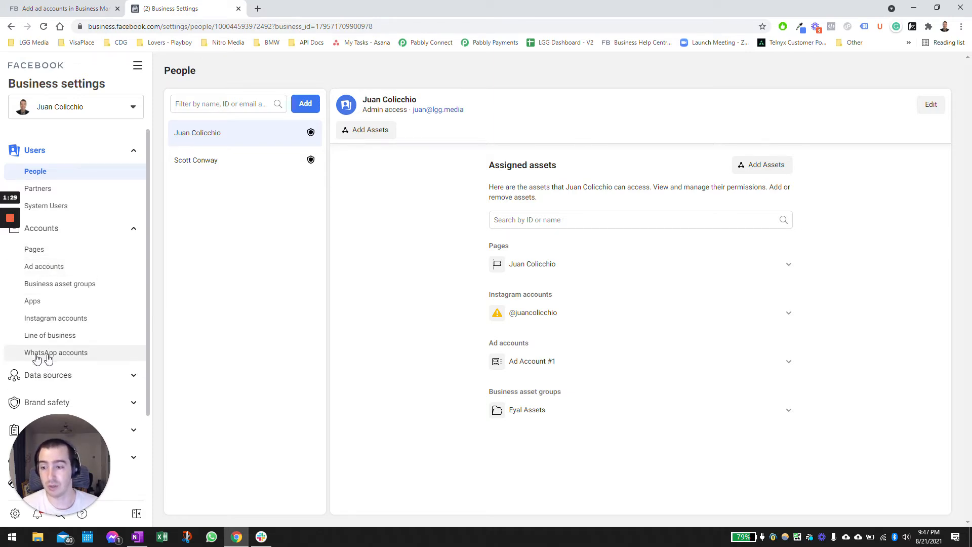
{"action": "mouse_move", "coordinate": [188, 204]}
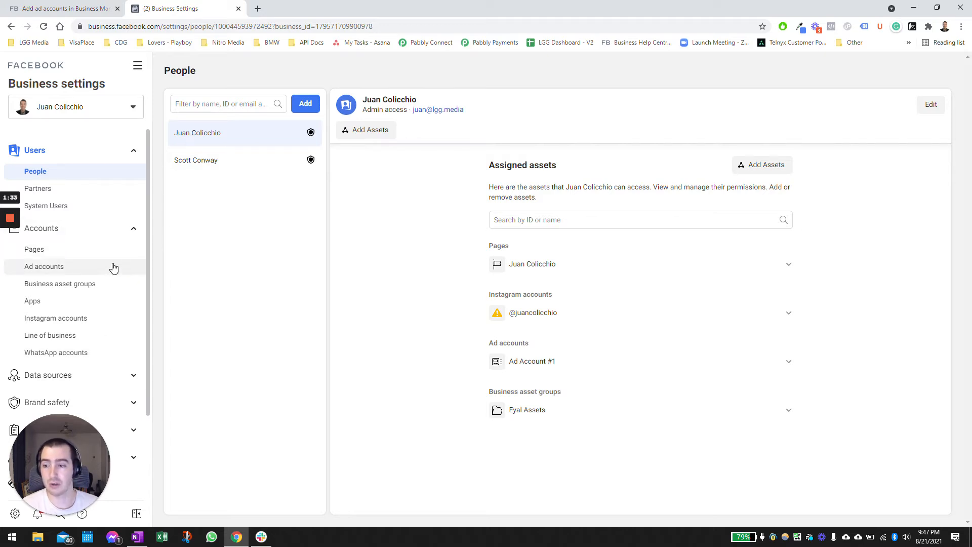
Open Accounts > Ad accounts to view Ad Account #1's owner, ID and people.
{"action": "left_click", "coordinate": [44, 266]}
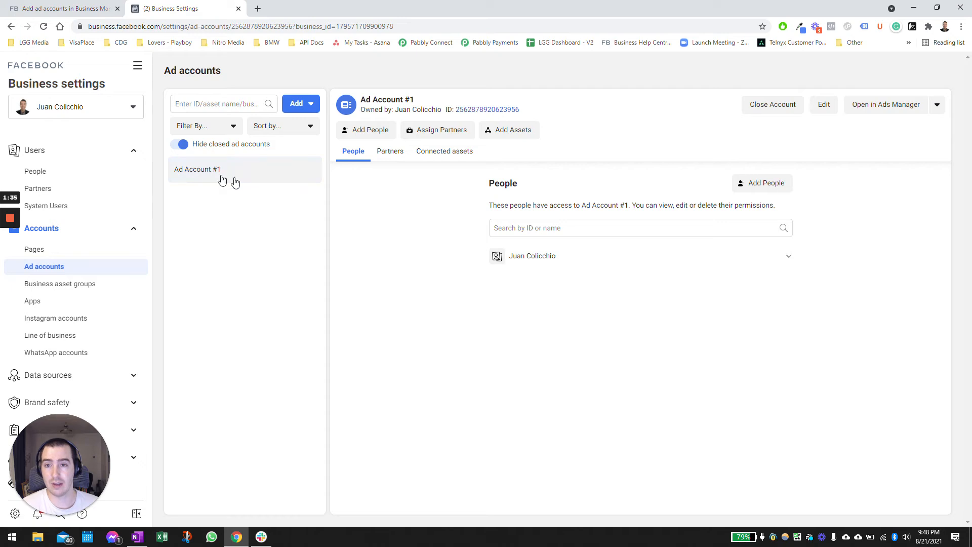
{"action": "mouse_move", "coordinate": [233, 168]}
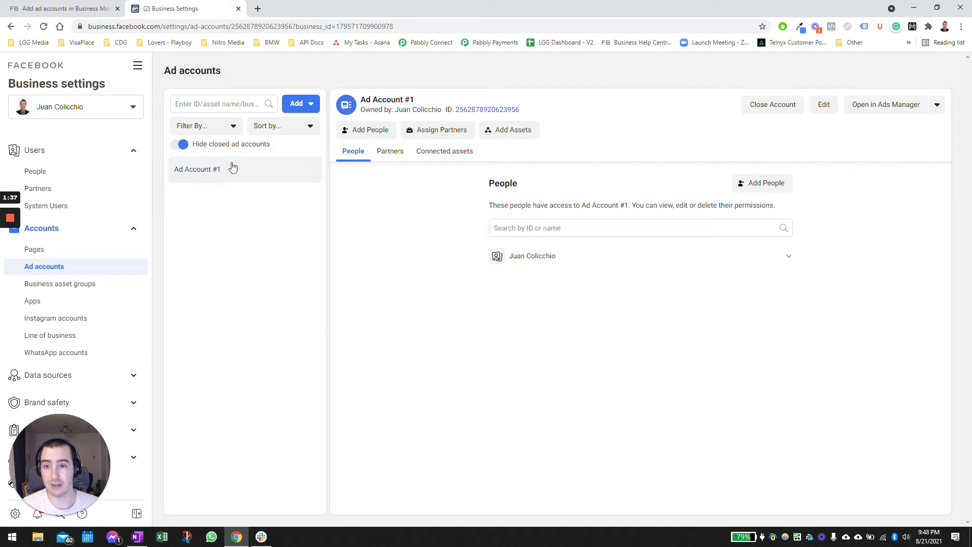
{"action": "mouse_move", "coordinate": [304, 180]}
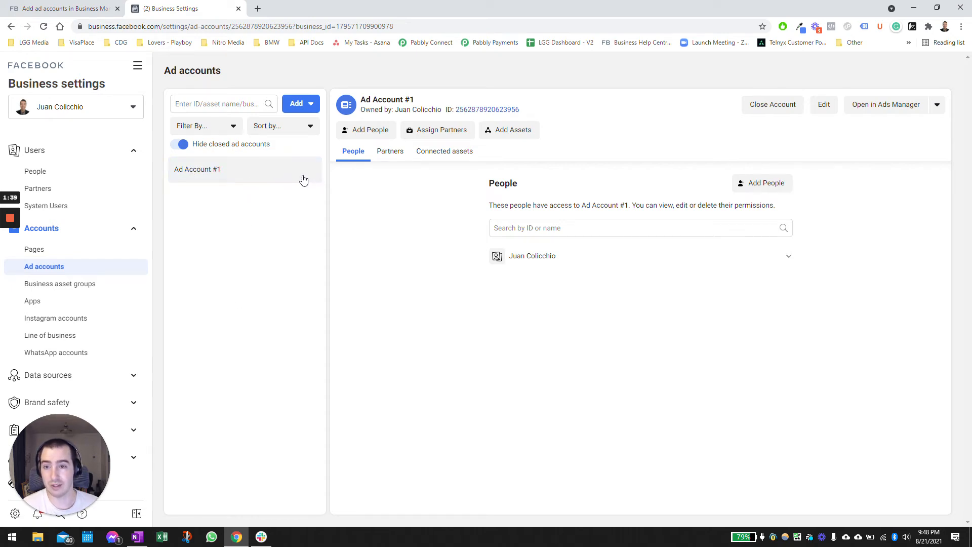
{"action": "mouse_move", "coordinate": [218, 174]}
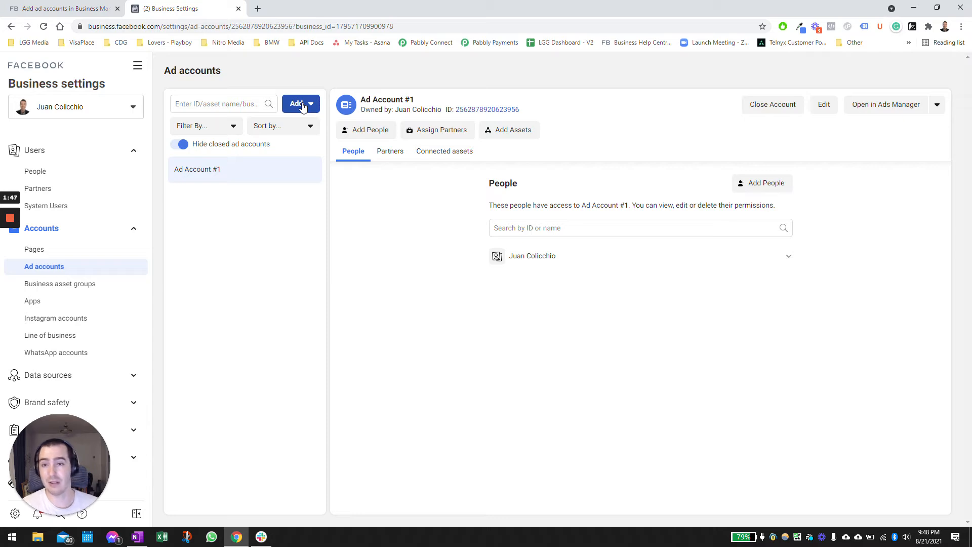
Start creating a new ad account and name it 'New ad account xyz'.
{"action": "left_click", "coordinate": [296, 104]}
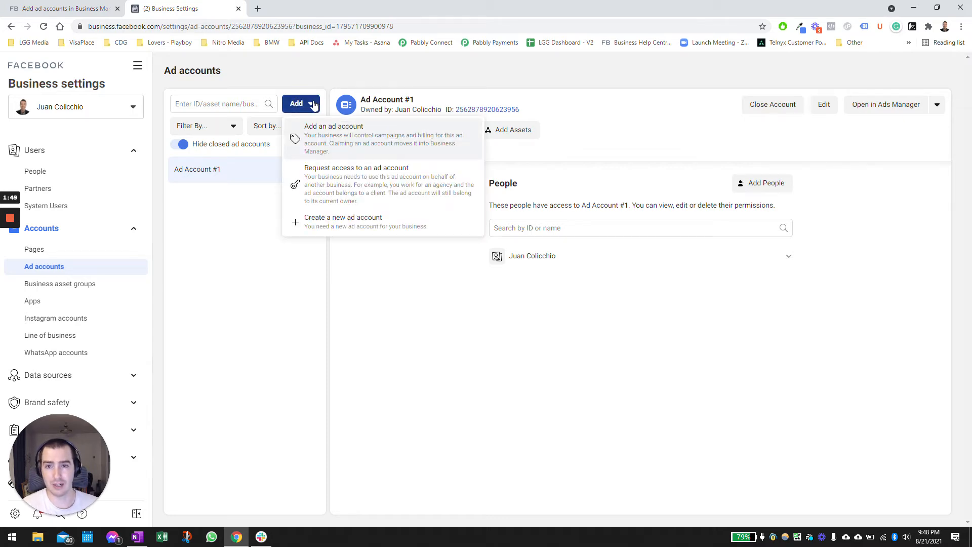
{"action": "left_click", "coordinate": [351, 227]}
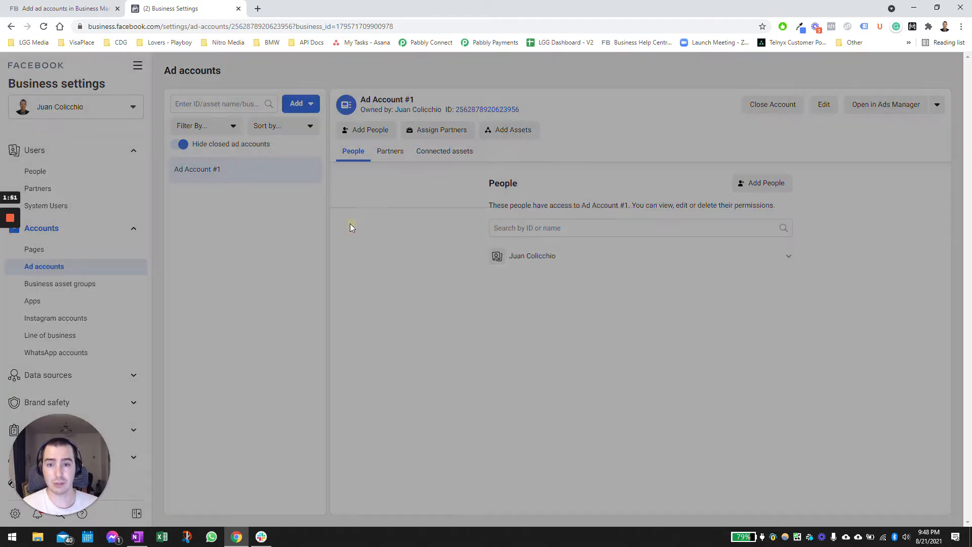
{"action": "left_click", "coordinate": [297, 103]}
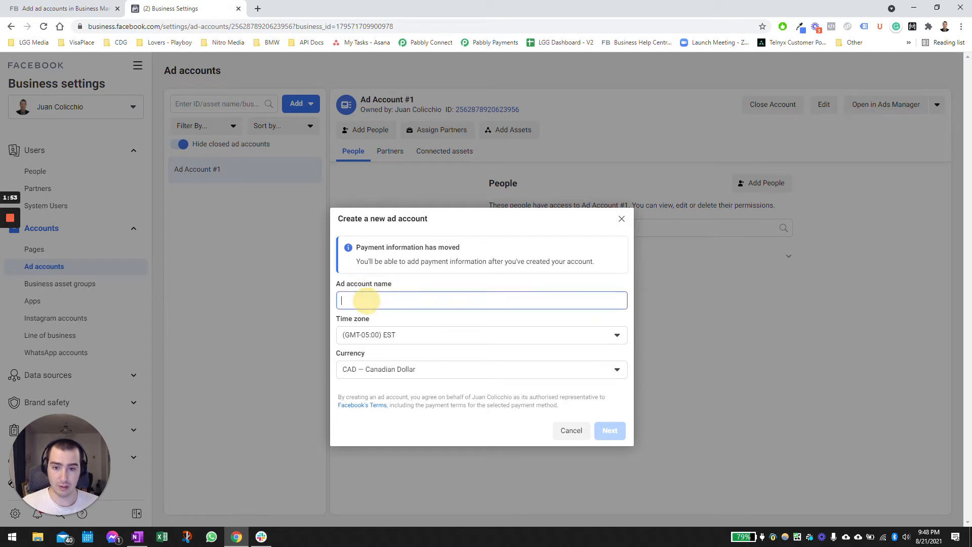
{"action": "type", "text": "New ad account"}
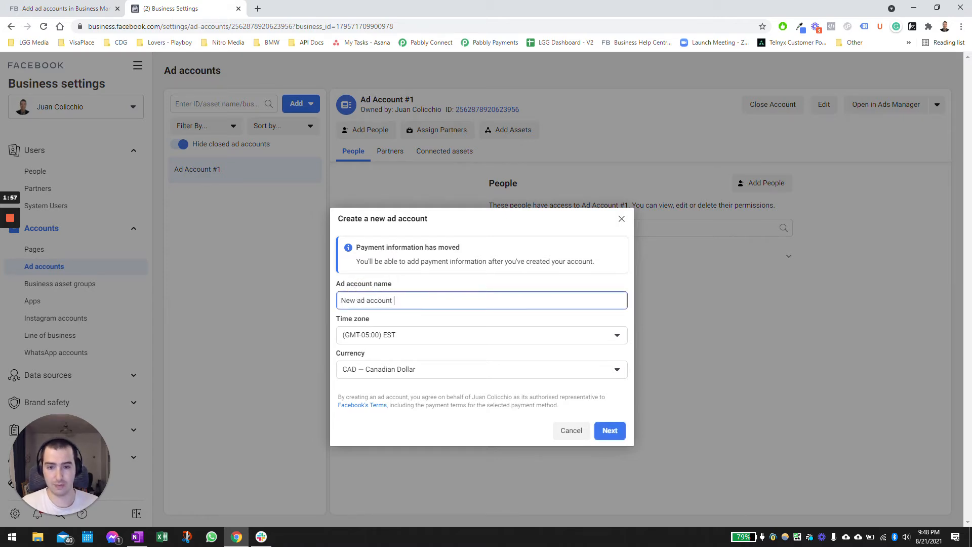
{"action": "type", "text": "xyz"}
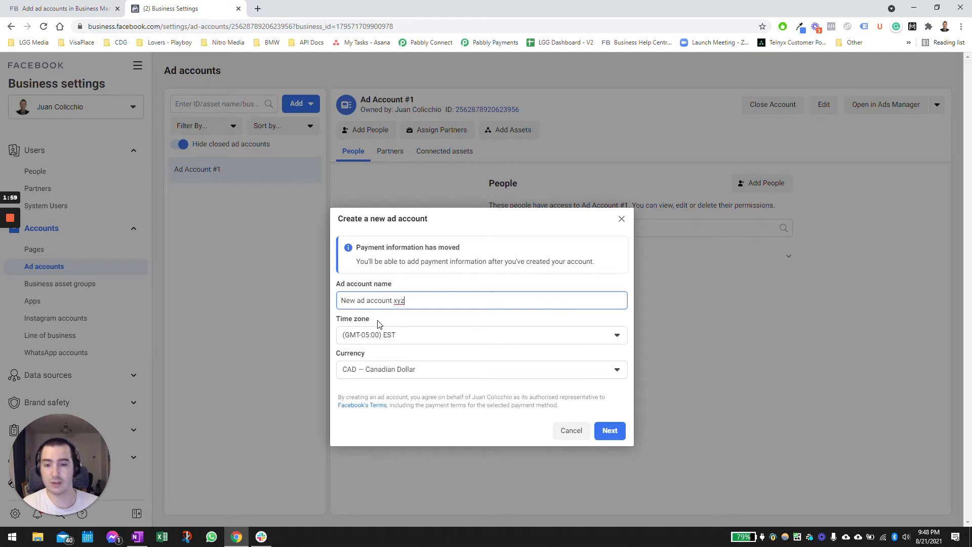
{"action": "mouse_move", "coordinate": [398, 389]}
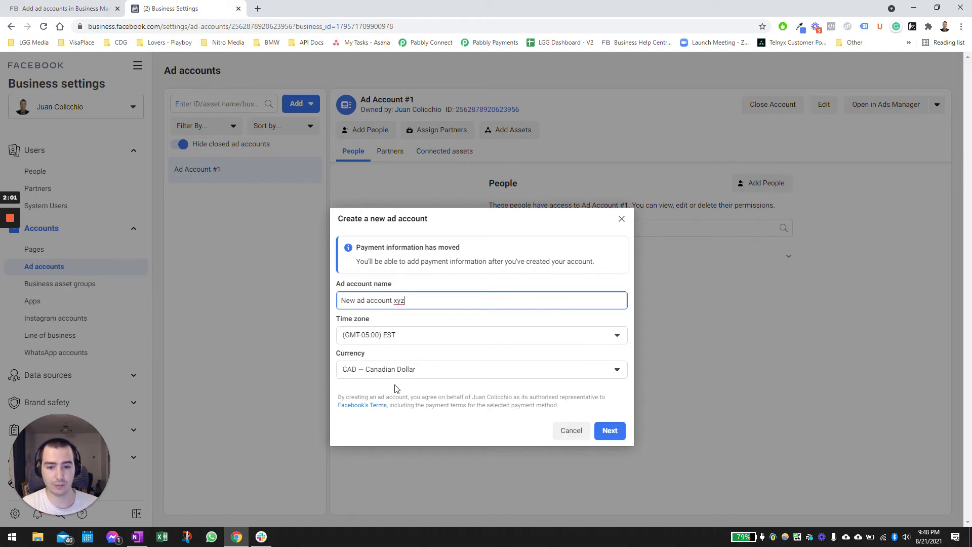
{"action": "mouse_move", "coordinate": [652, 446]}
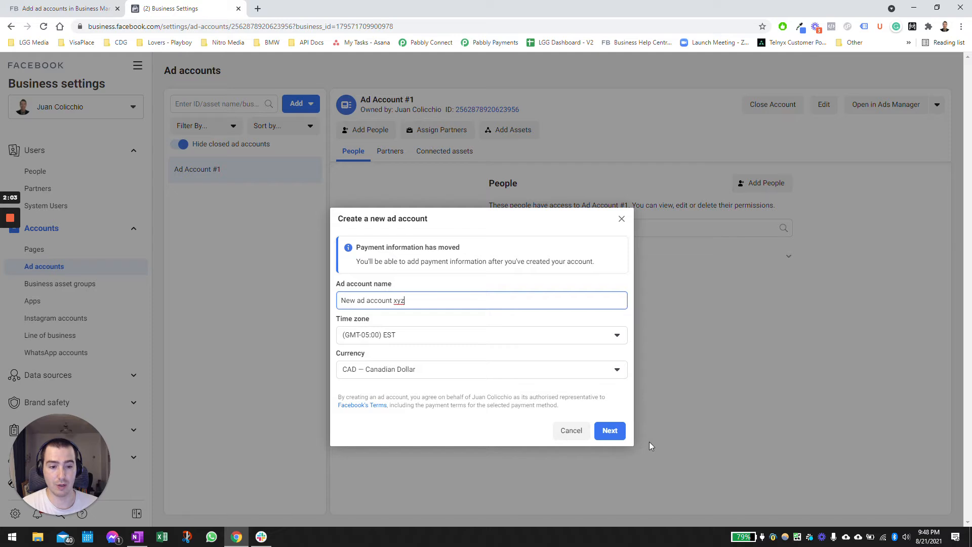
Mark the account as for 'My business' and submit, hitting the ad account maximum error.
{"action": "left_click", "coordinate": [609, 431]}
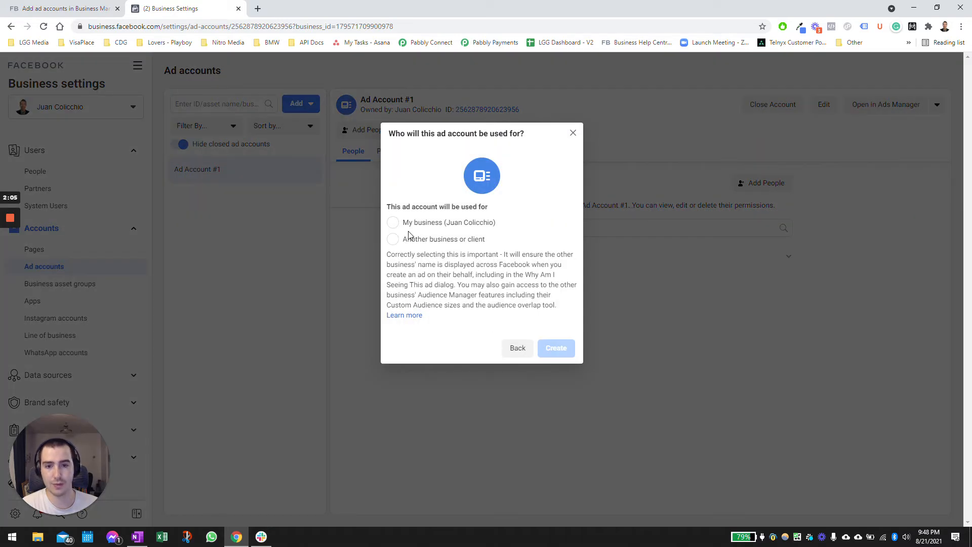
{"action": "left_click", "coordinate": [393, 222]}
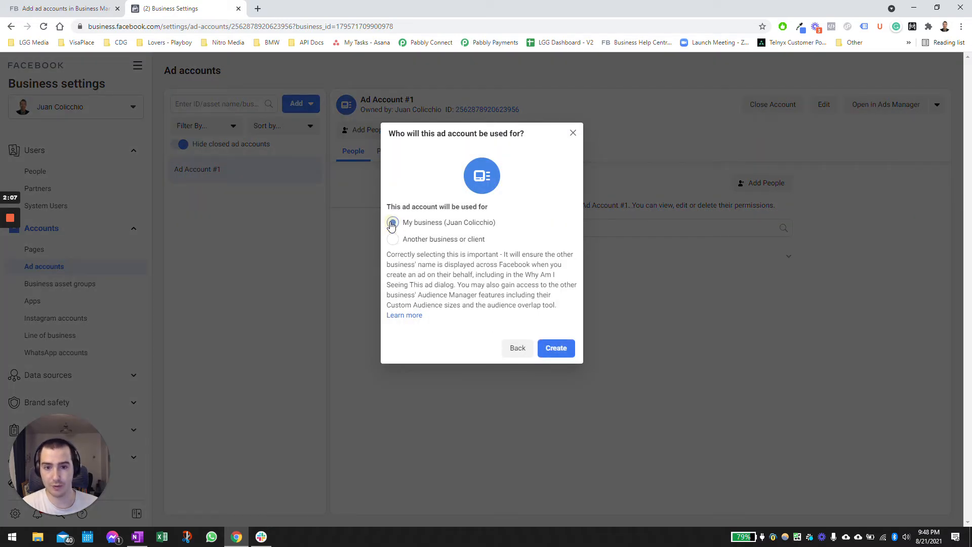
{"action": "left_click", "coordinate": [392, 222]}
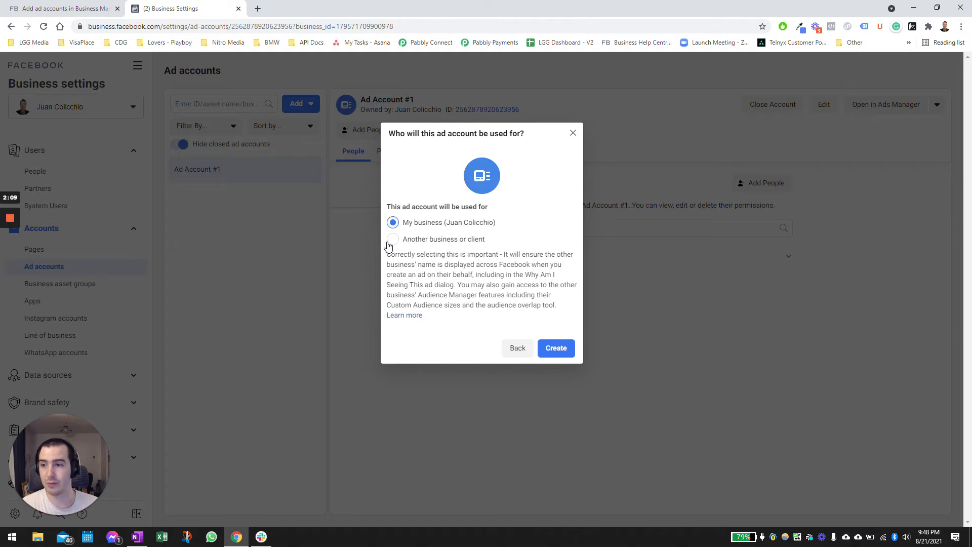
{"action": "mouse_move", "coordinate": [556, 348]}
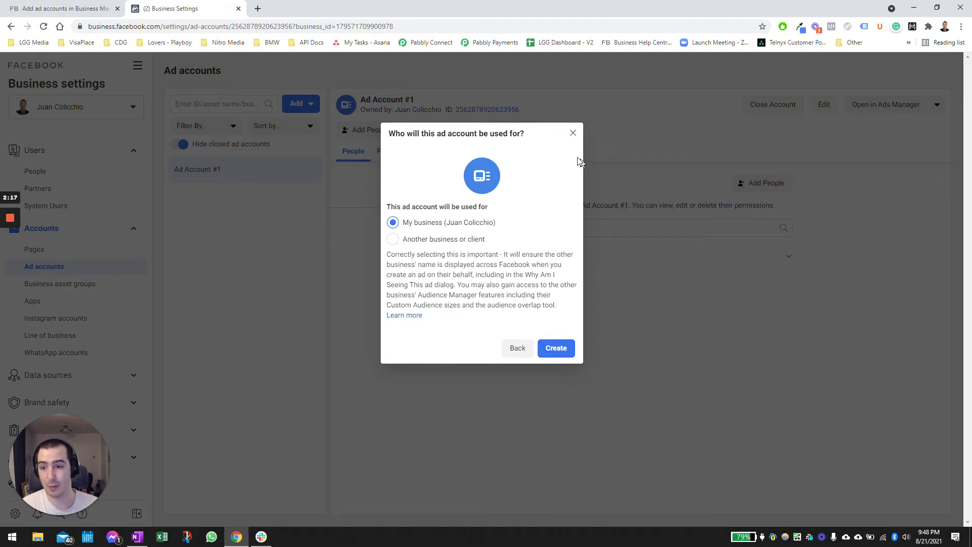
{"action": "mouse_move", "coordinate": [370, 136]}
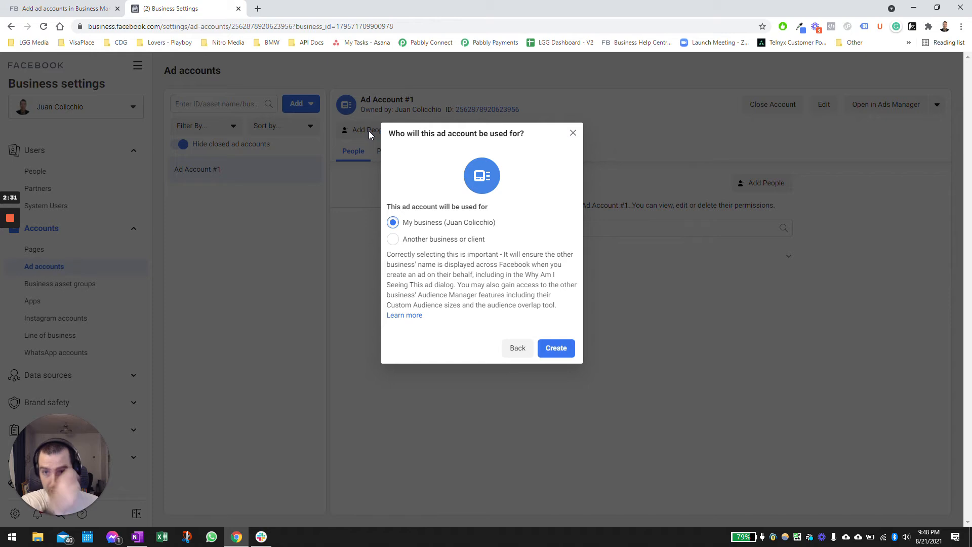
{"action": "mouse_move", "coordinate": [383, 138]}
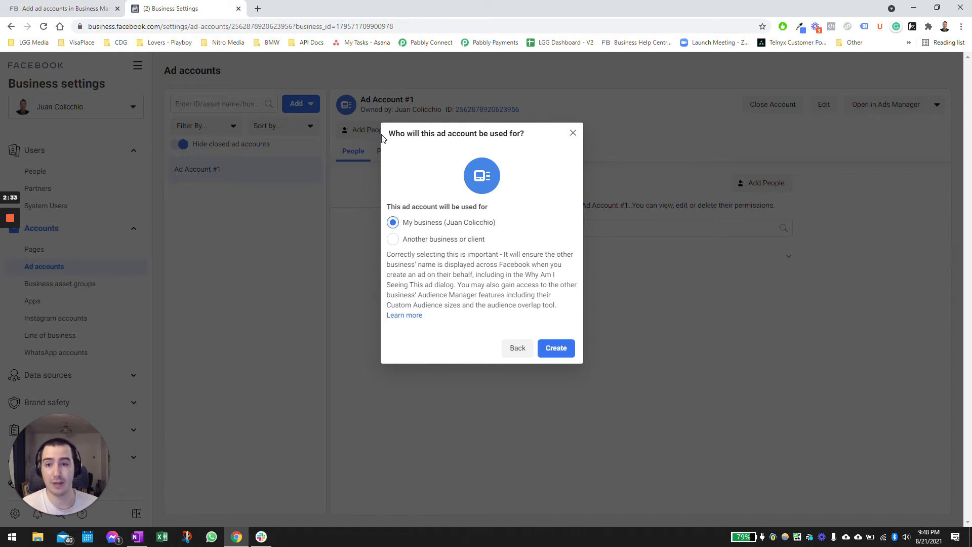
{"action": "mouse_move", "coordinate": [238, 167]}
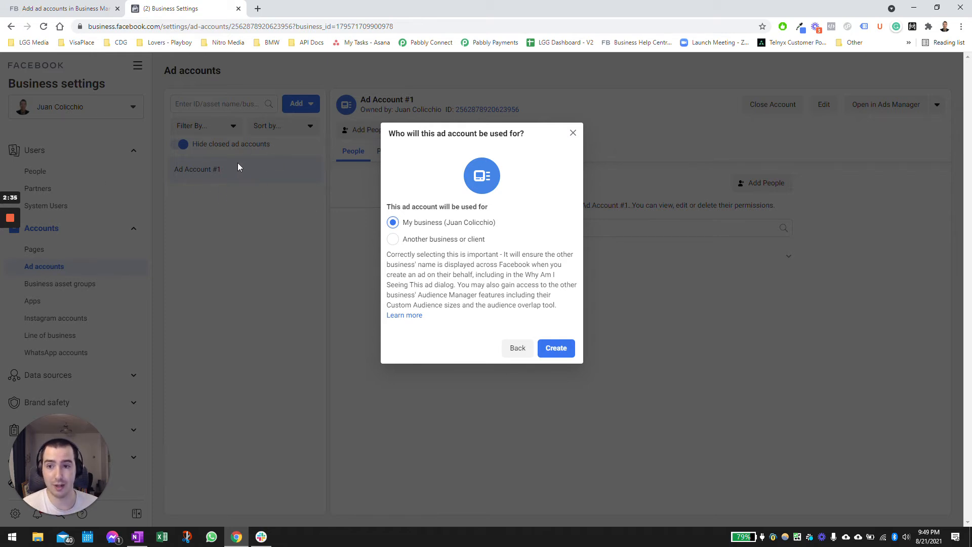
{"action": "mouse_move", "coordinate": [233, 169]}
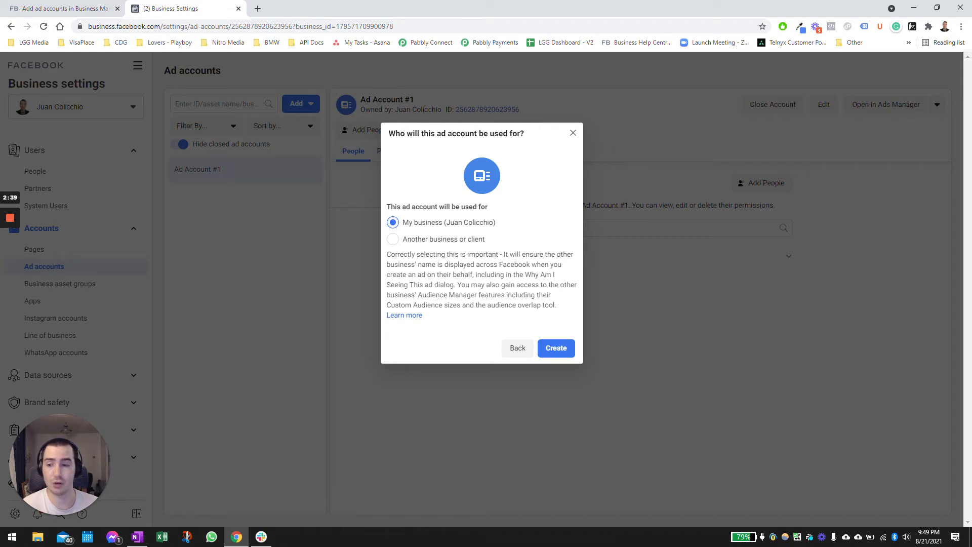
{"action": "mouse_move", "coordinate": [517, 348]}
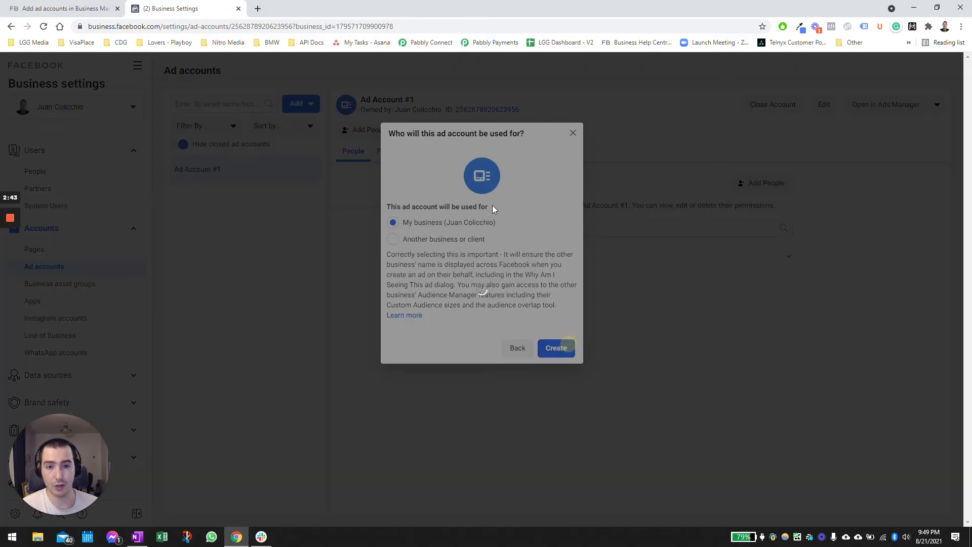
{"action": "left_click", "coordinate": [555, 348]}
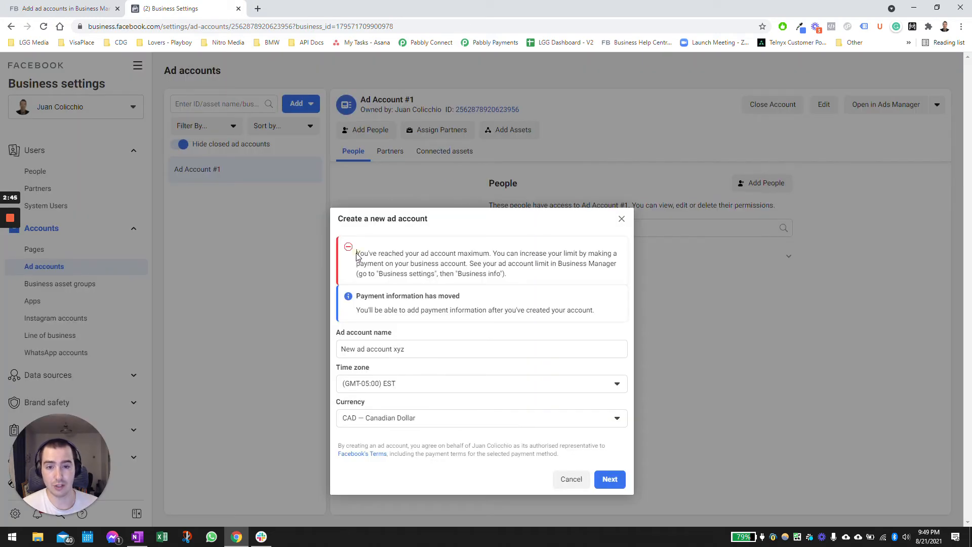
{"action": "mouse_move", "coordinate": [592, 237]}
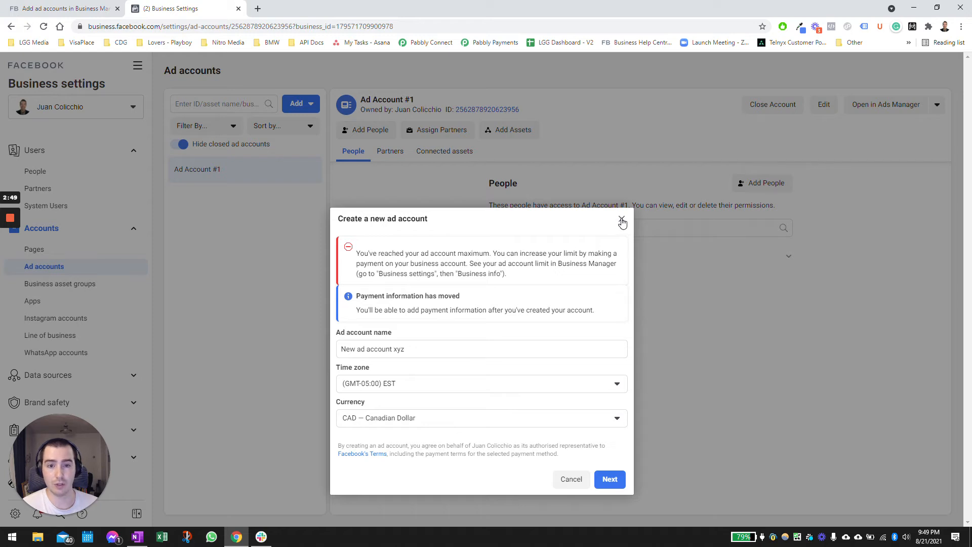
Dismiss the rejected Create a new ad account dialog, returning to Ad Account #1.
{"action": "left_click", "coordinate": [622, 221]}
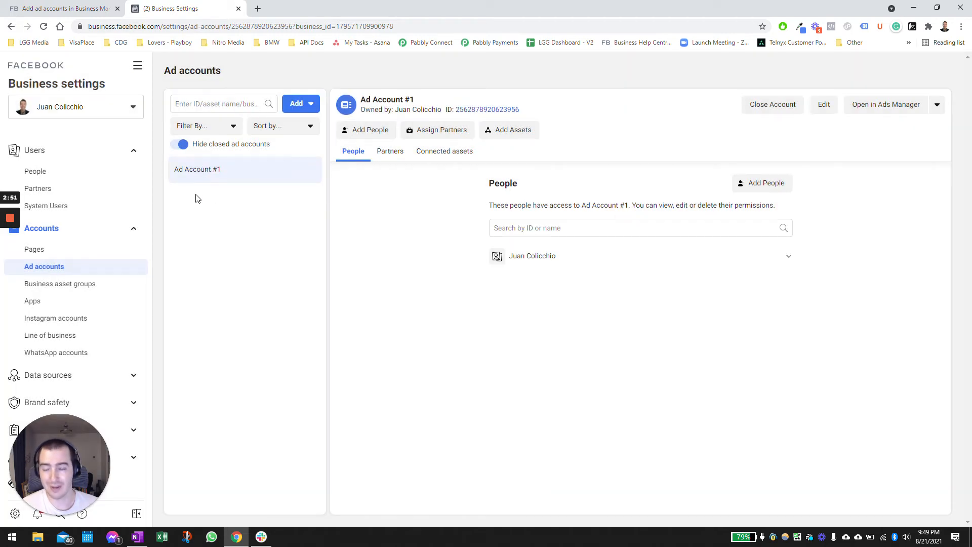
{"action": "mouse_move", "coordinate": [242, 180]}
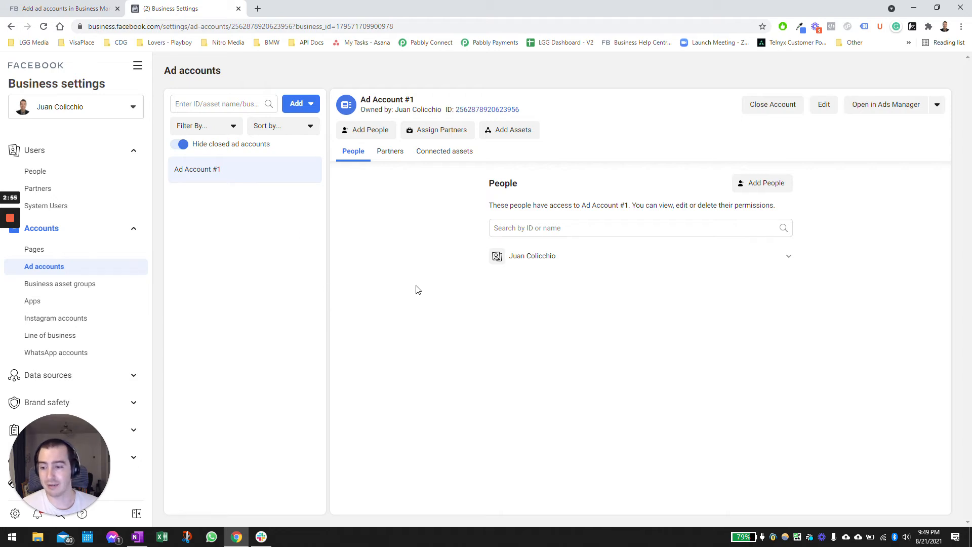
{"action": "mouse_move", "coordinate": [242, 205]}
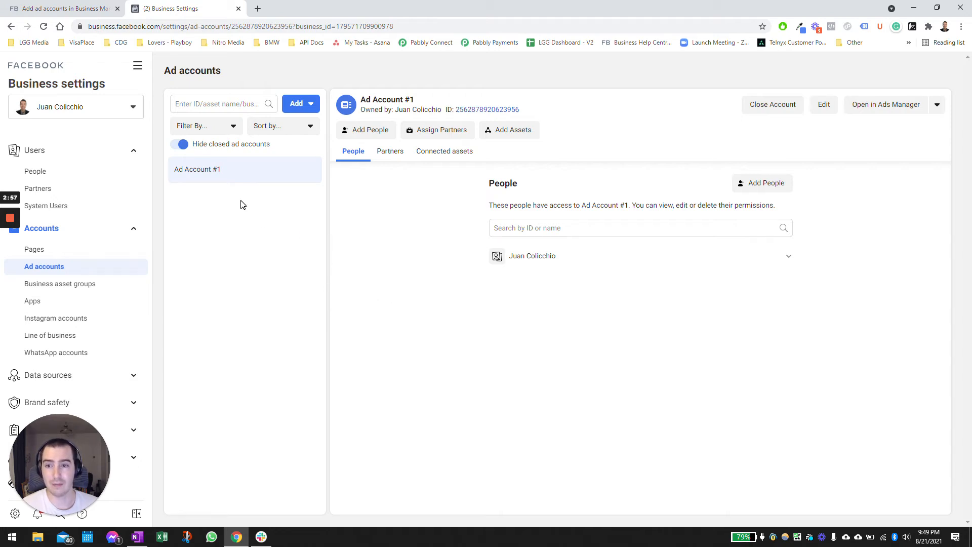
{"action": "mouse_move", "coordinate": [248, 191]}
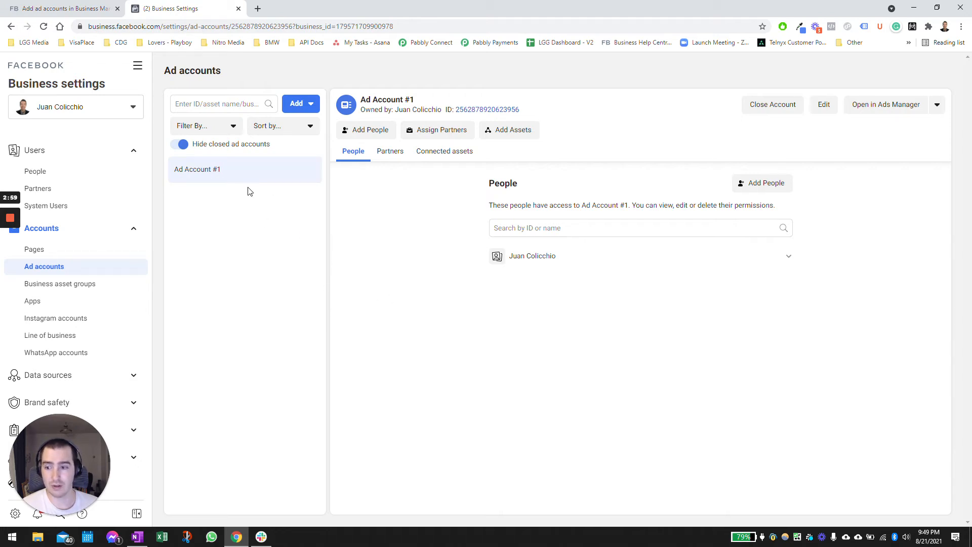
{"action": "mouse_move", "coordinate": [266, 201]}
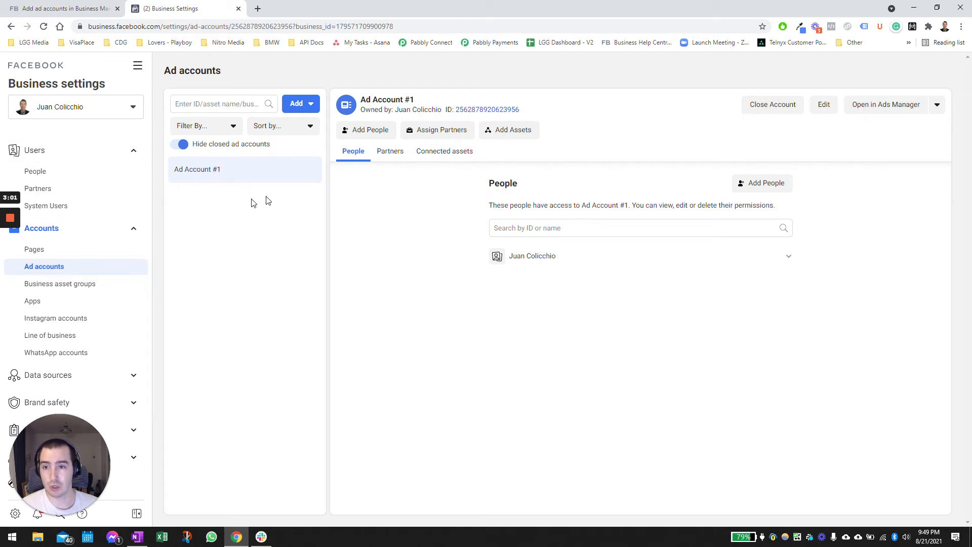
{"action": "mouse_move", "coordinate": [277, 189]}
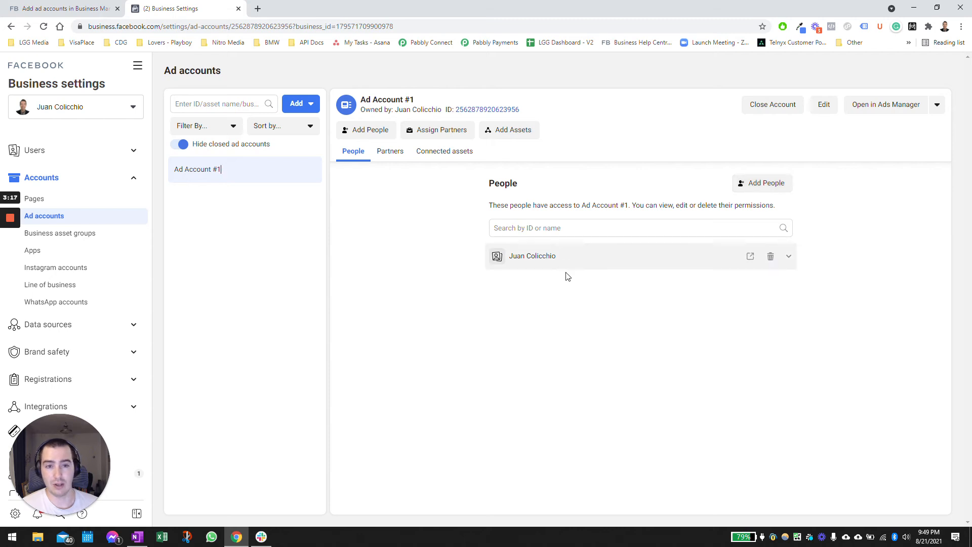
{"action": "mouse_move", "coordinate": [588, 261]}
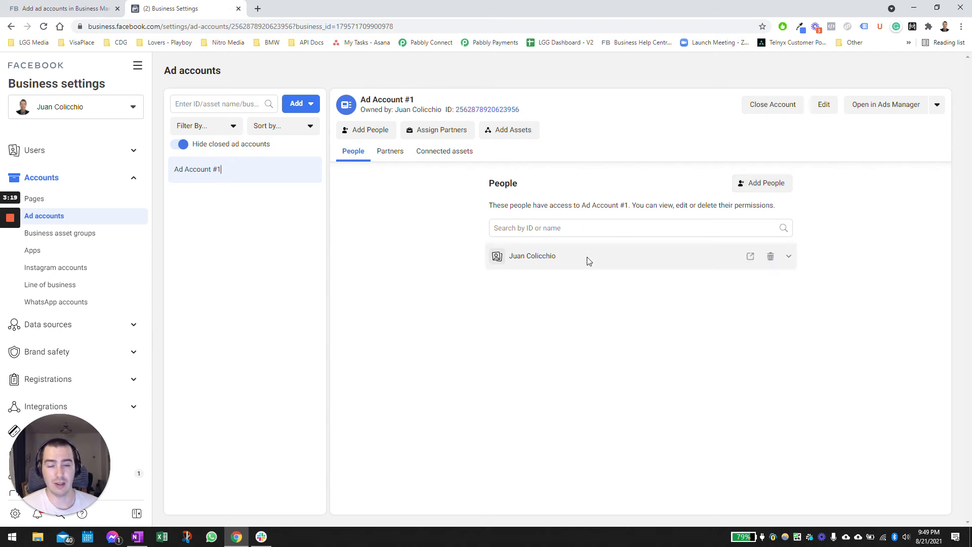
{"action": "left_click", "coordinate": [761, 183]}
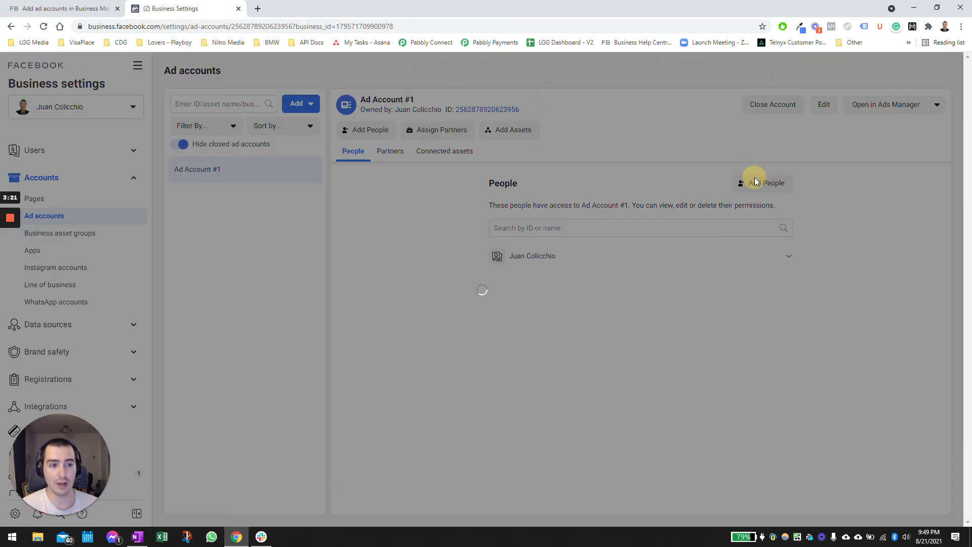
{"action": "left_click", "coordinate": [768, 182]}
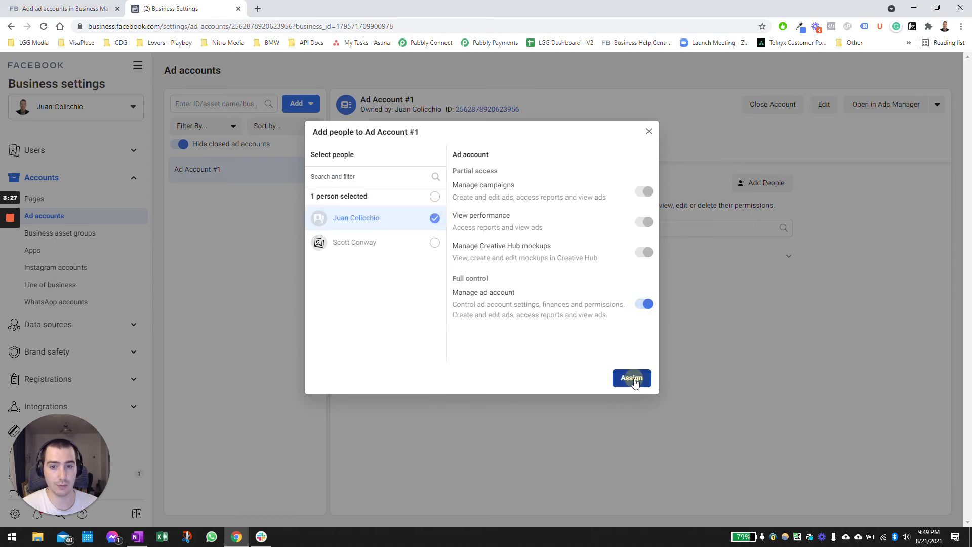
{"action": "left_click", "coordinate": [631, 378]}
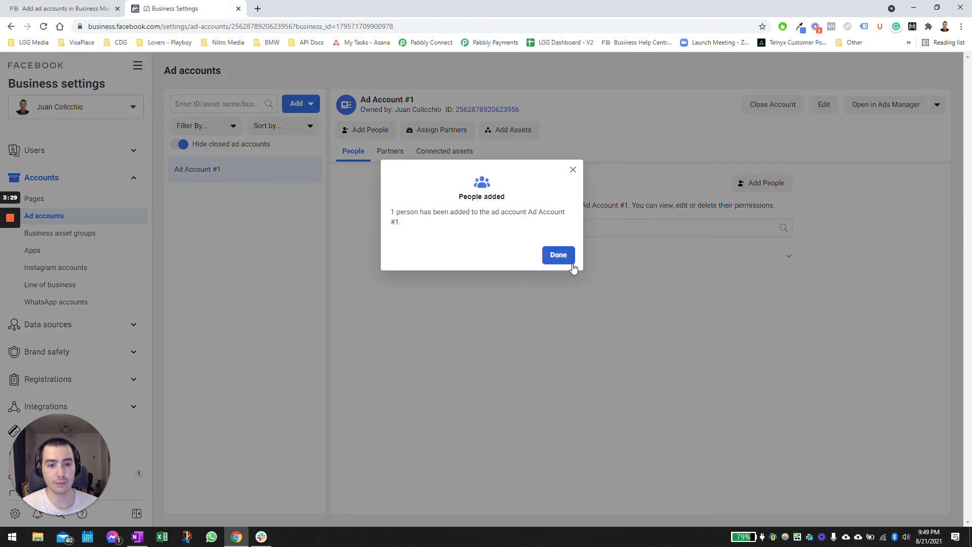
{"action": "left_click", "coordinate": [558, 255]}
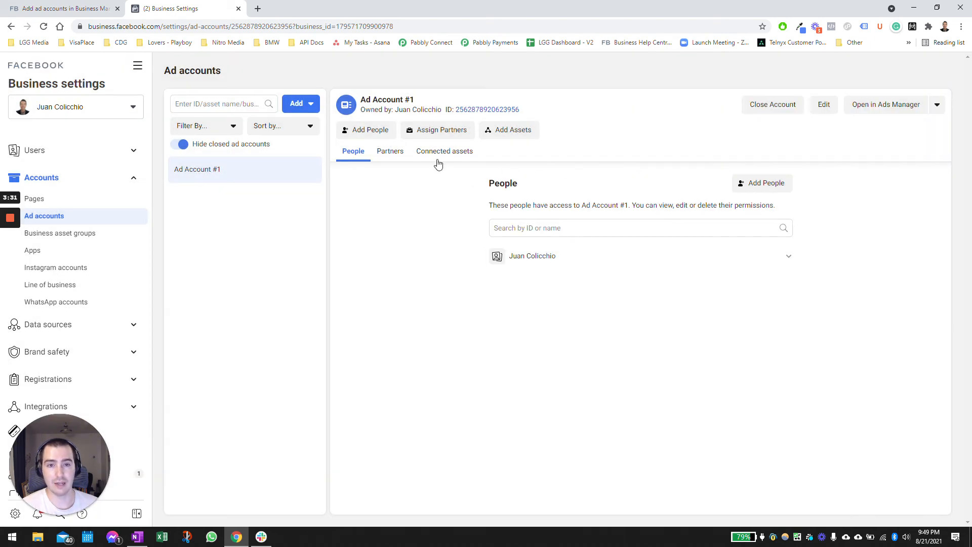
Open Ad Account #1's Connected assets tab, which lists no assets.
{"action": "left_click", "coordinate": [444, 151]}
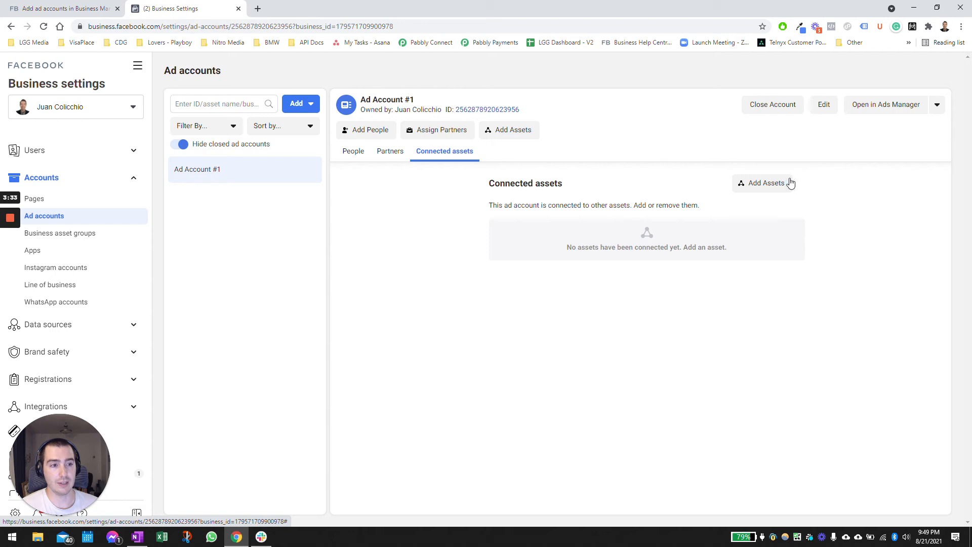
{"action": "mouse_move", "coordinate": [639, 135]}
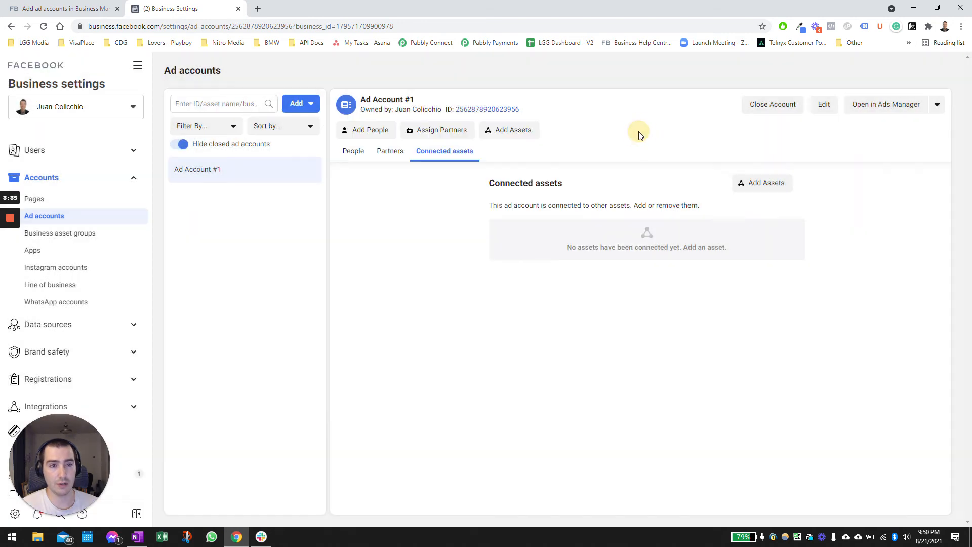
{"action": "mouse_move", "coordinate": [769, 163]}
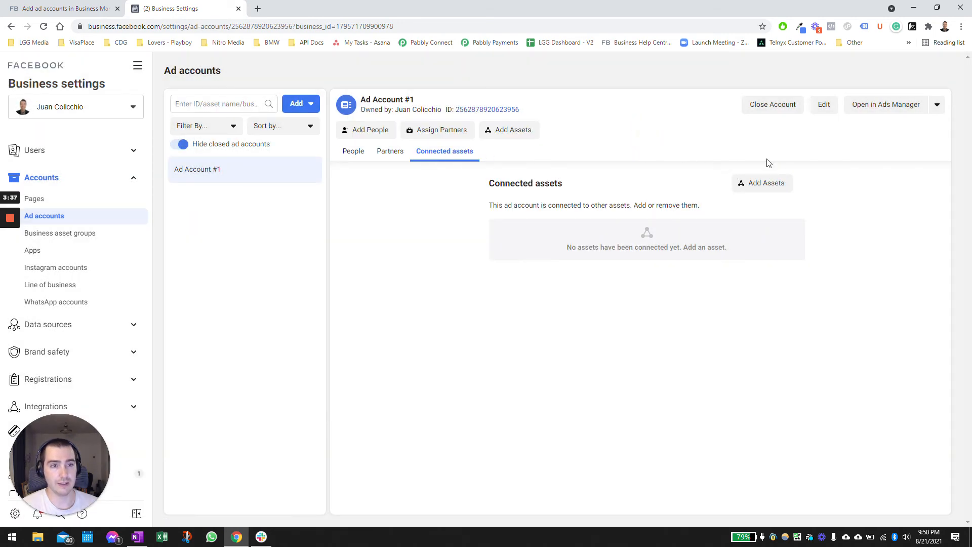
{"action": "mouse_move", "coordinate": [886, 105]}
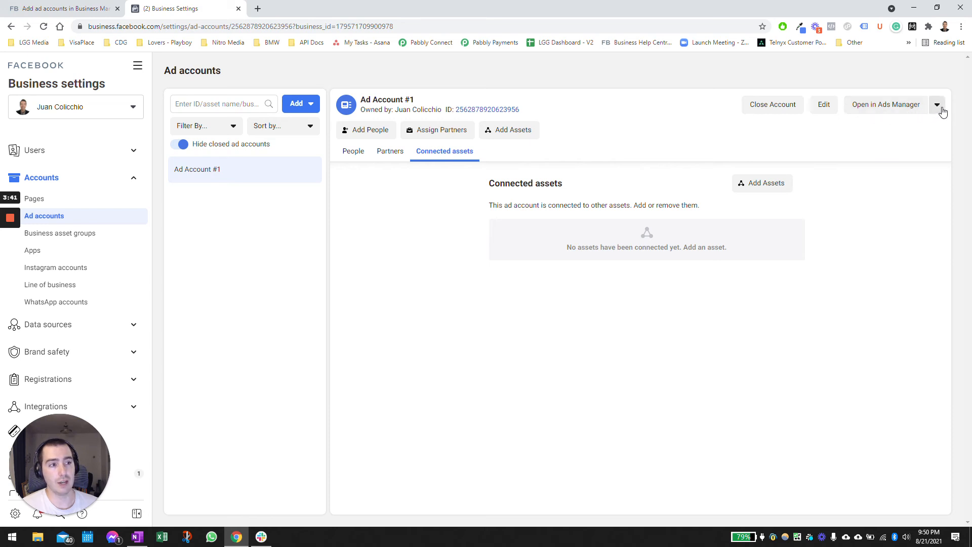
{"action": "mouse_move", "coordinate": [252, 194]}
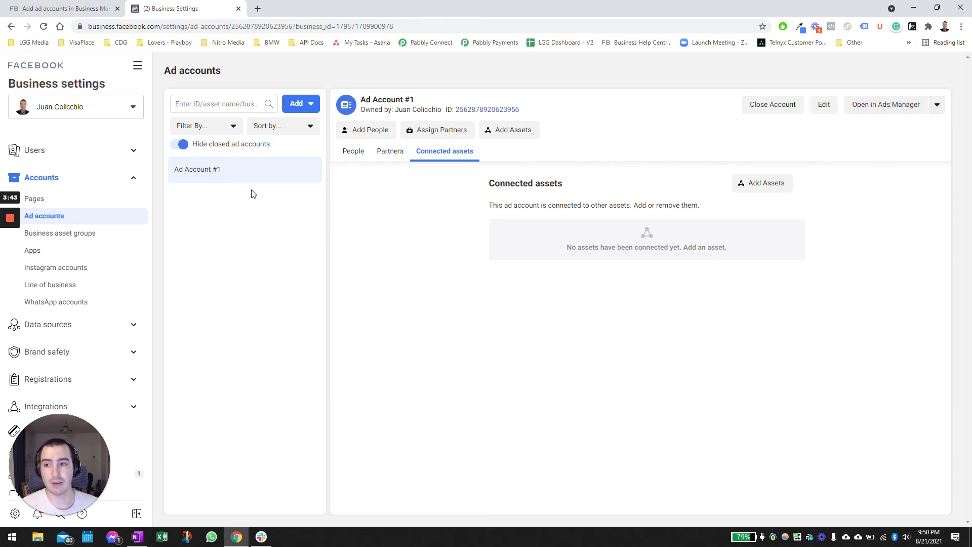
{"action": "mouse_move", "coordinate": [218, 213]}
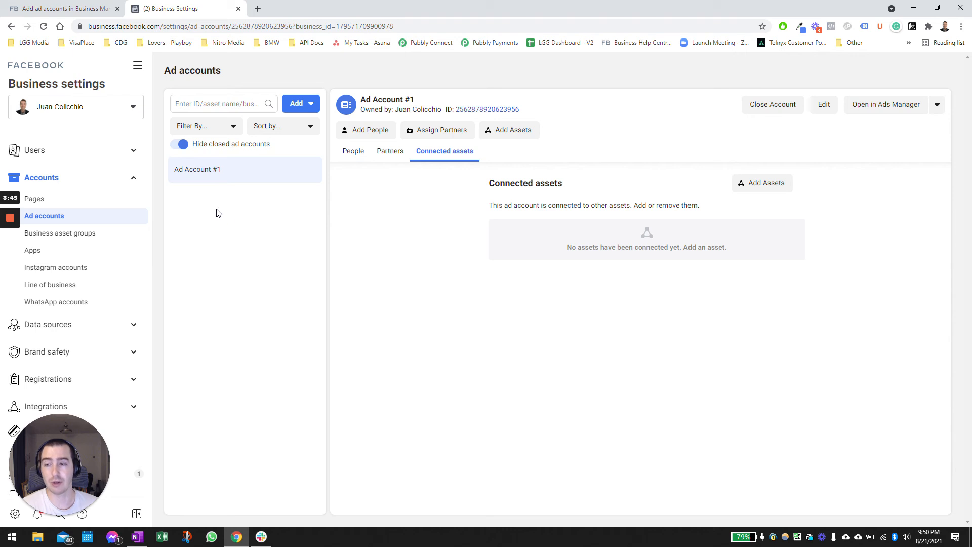
{"action": "mouse_move", "coordinate": [153, 224]}
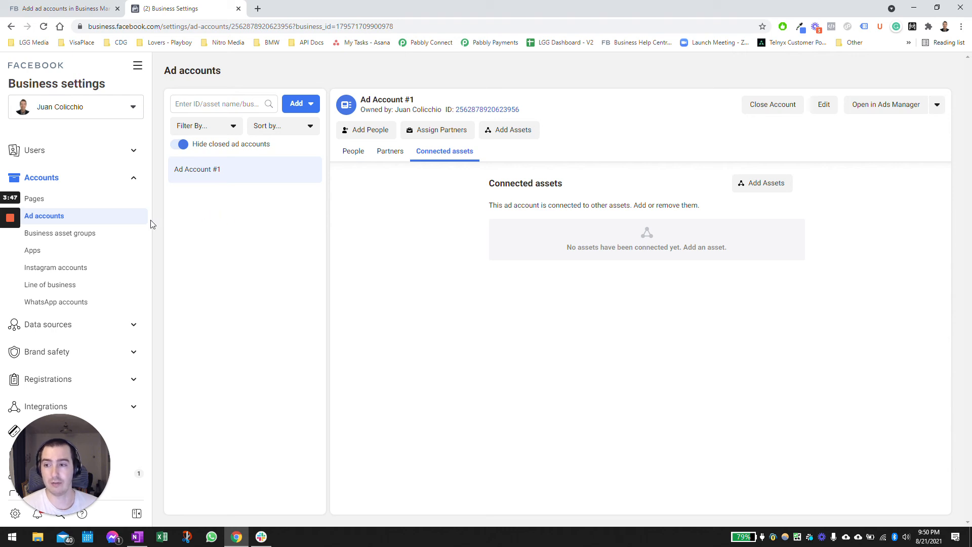
{"action": "mouse_move", "coordinate": [44, 216]}
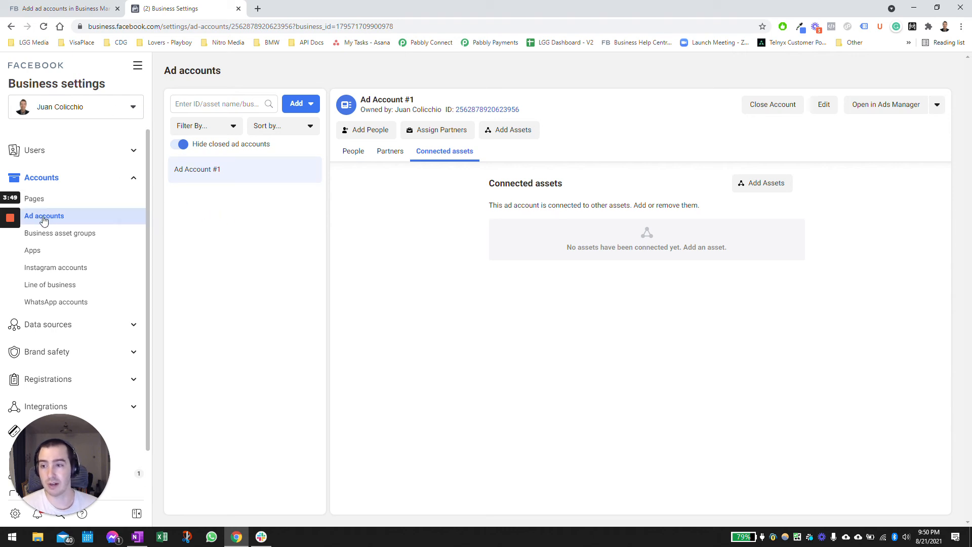
{"action": "mouse_move", "coordinate": [223, 169]}
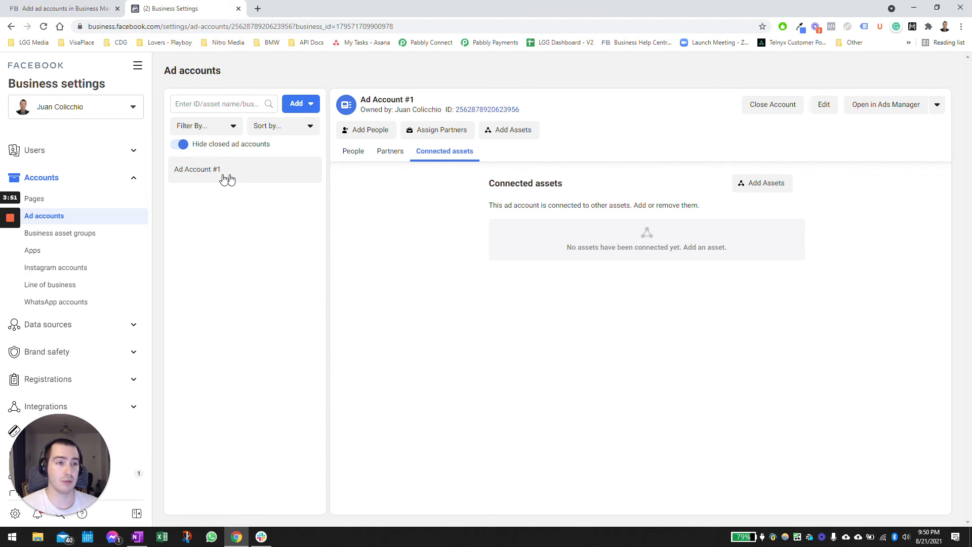
Choose View Payment Methods from the Open in Ads Manager menu for Ad Account #1.
{"action": "left_click", "coordinate": [938, 104]}
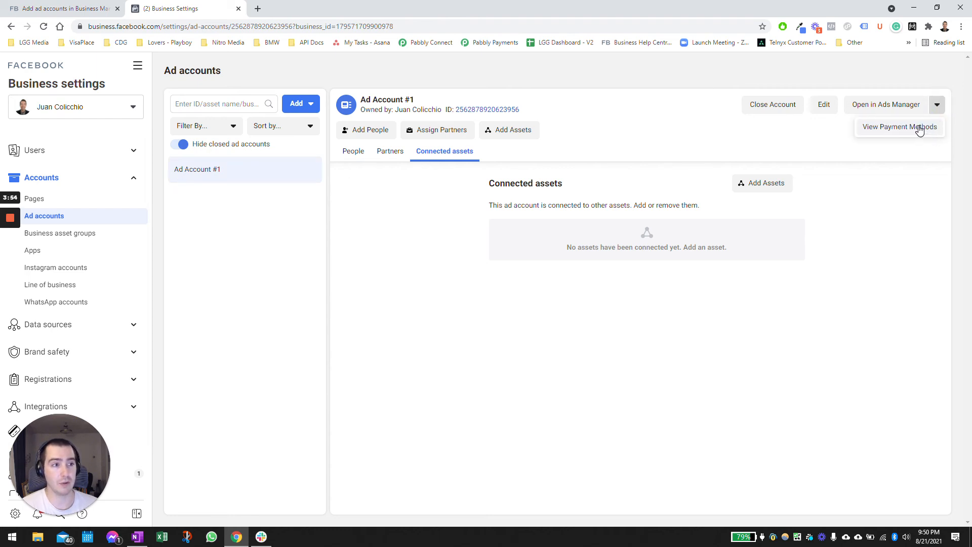
{"action": "left_click", "coordinate": [899, 127]}
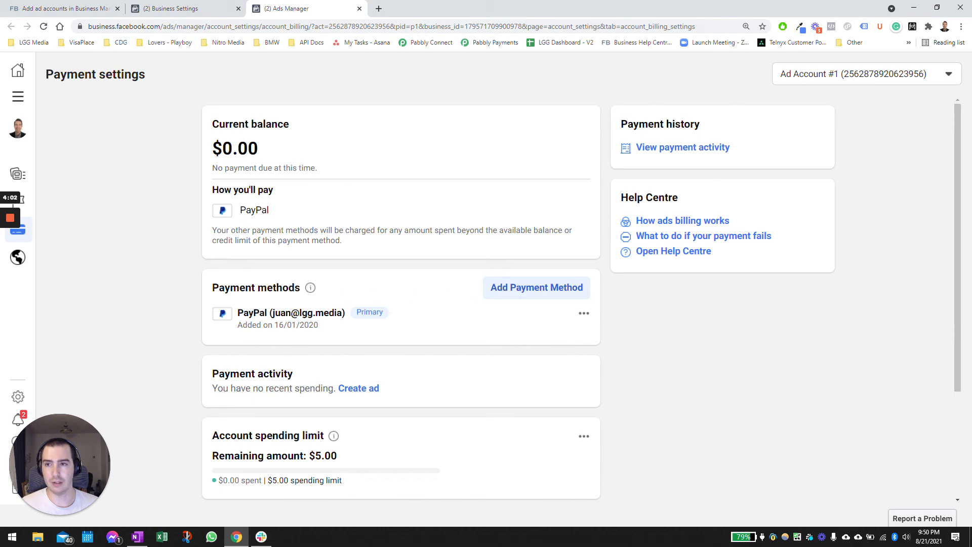
{"action": "mouse_move", "coordinate": [536, 287]}
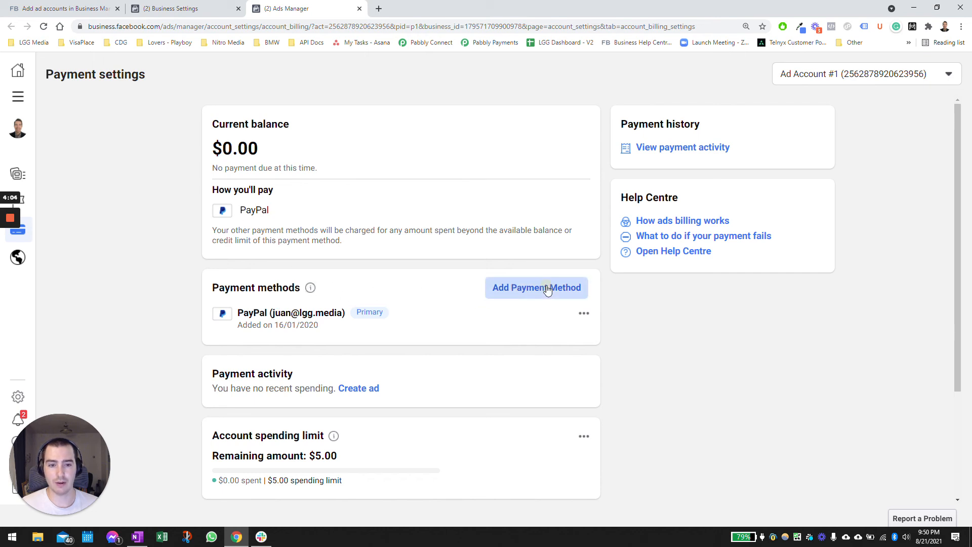
Add a payment method, correct the time zone from Sydney to Toronto Time, and save.
{"action": "left_click", "coordinate": [536, 288]}
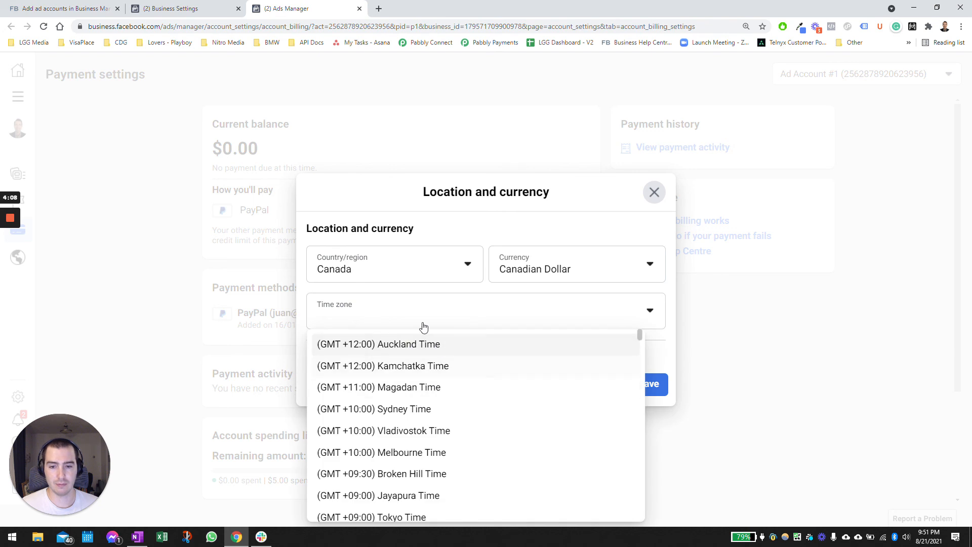
{"action": "left_click", "coordinate": [374, 408]}
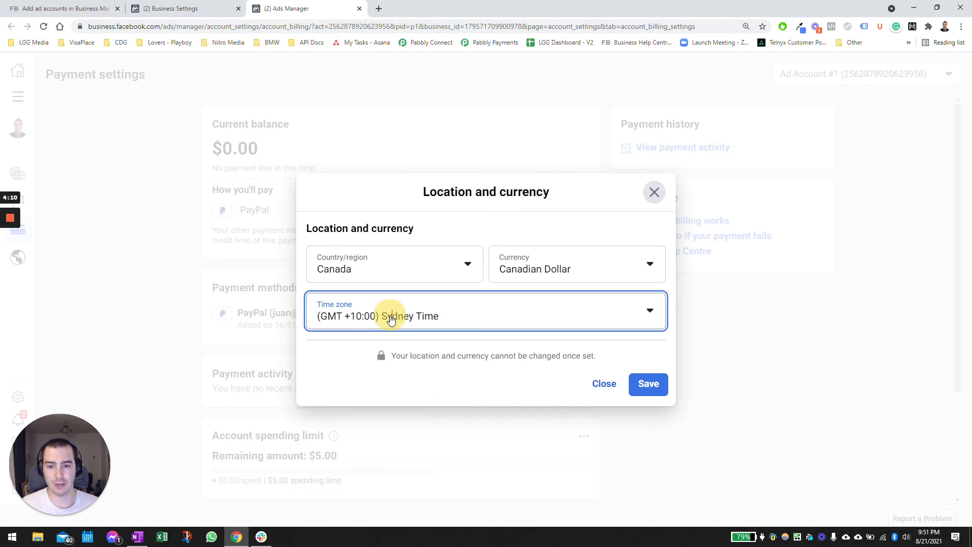
{"action": "left_click", "coordinate": [486, 310]}
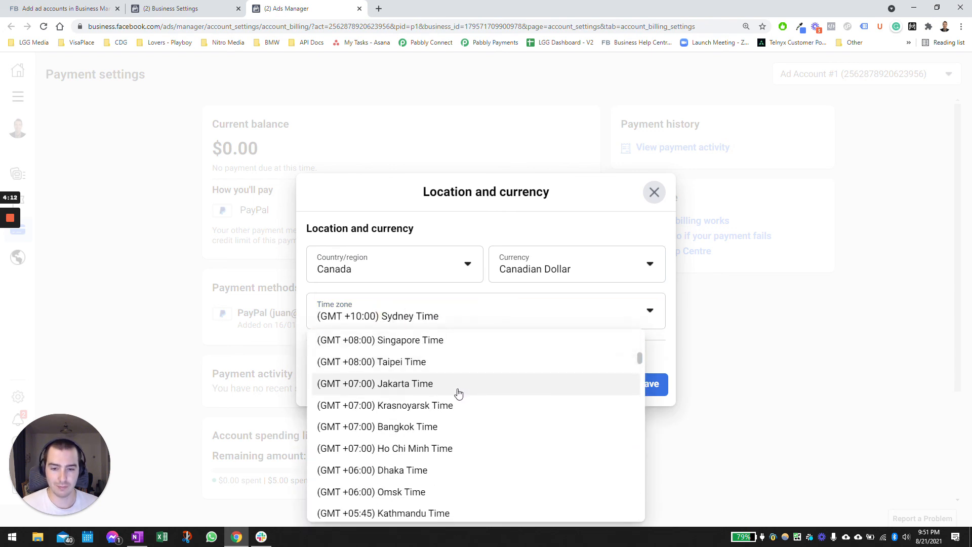
{"action": "scroll", "scroll_direction": "down", "scroll_amount": 3}
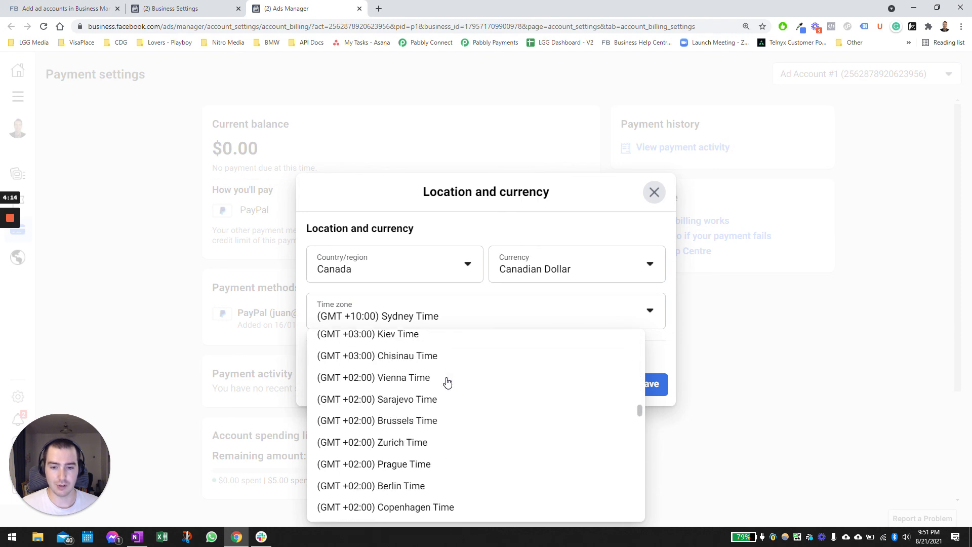
{"action": "scroll", "scroll_direction": "down", "scroll_amount": 3}
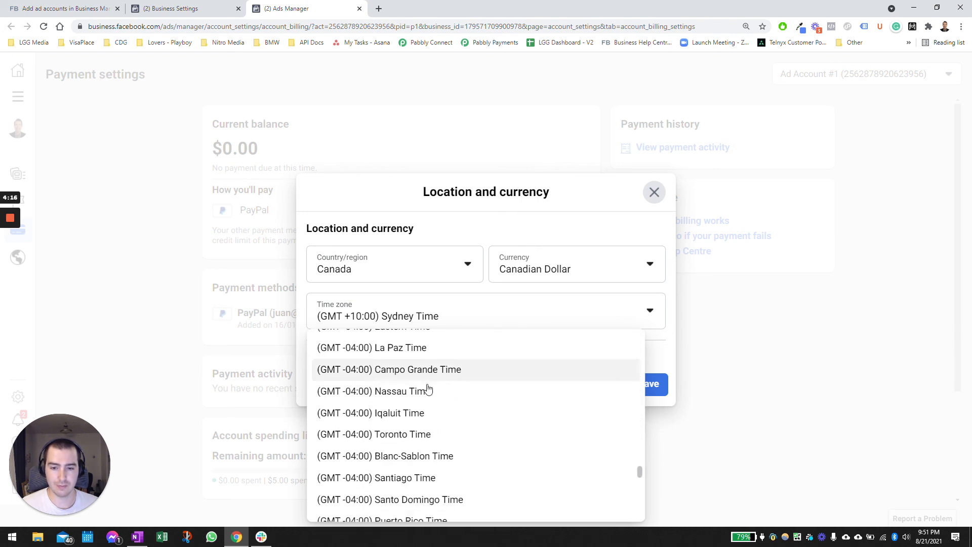
{"action": "left_click", "coordinate": [373, 434]}
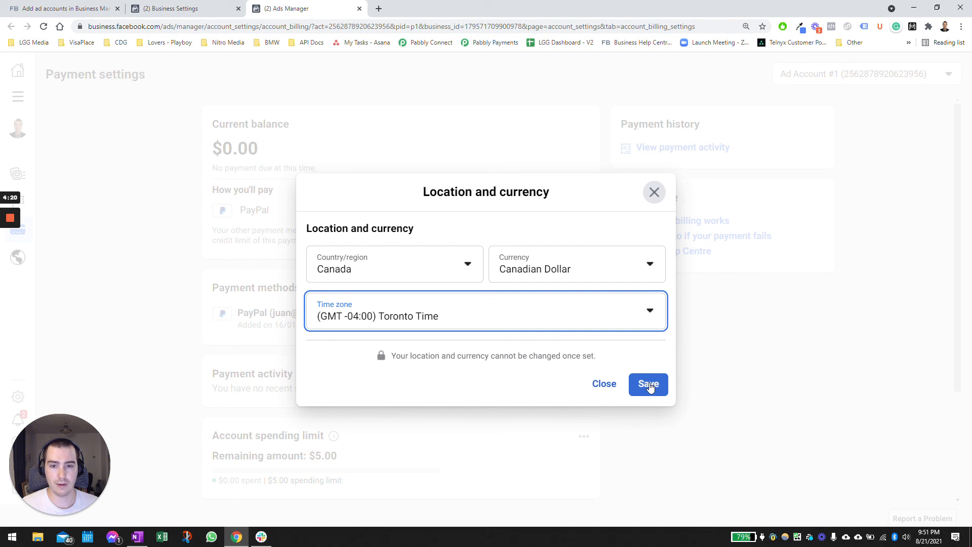
{"action": "left_click", "coordinate": [647, 385]}
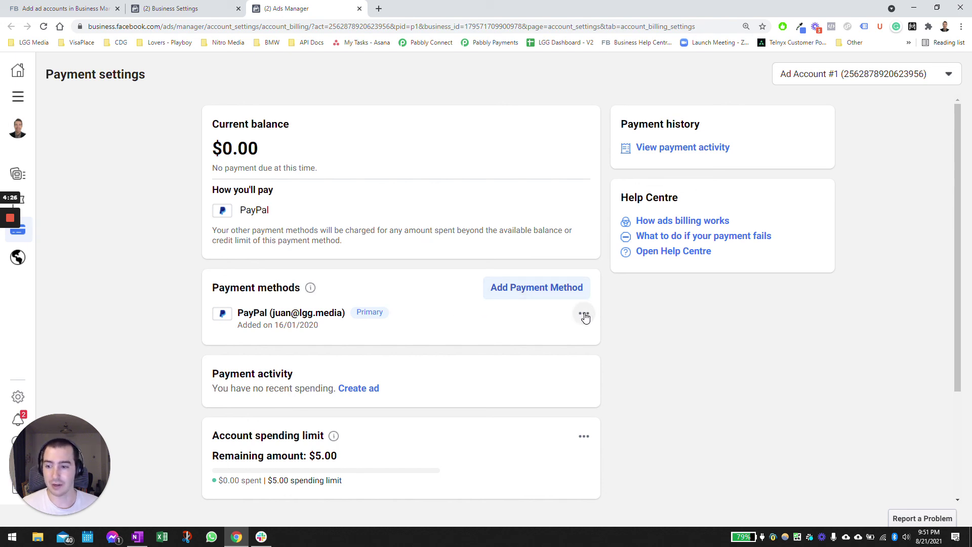
{"action": "mouse_move", "coordinate": [123, 218]}
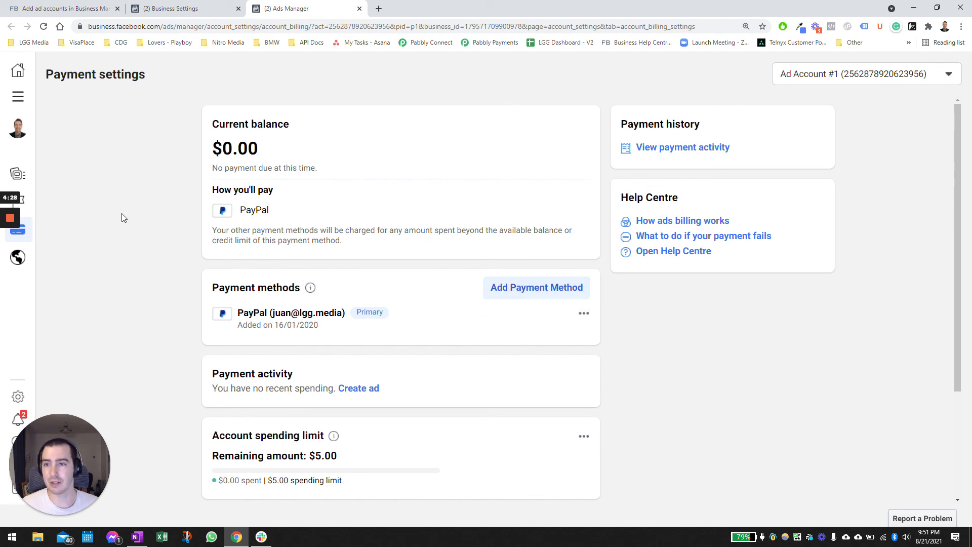
{"action": "mouse_move", "coordinate": [149, 205]}
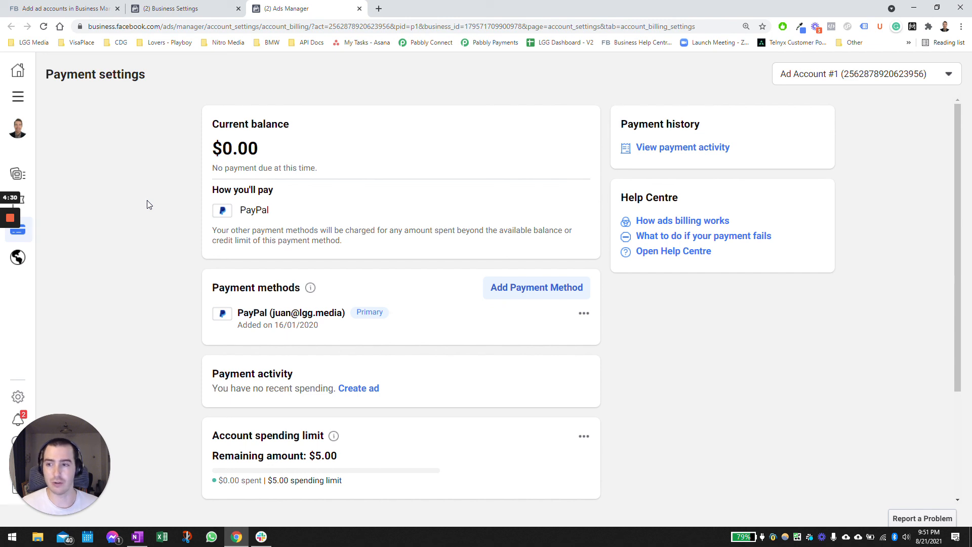